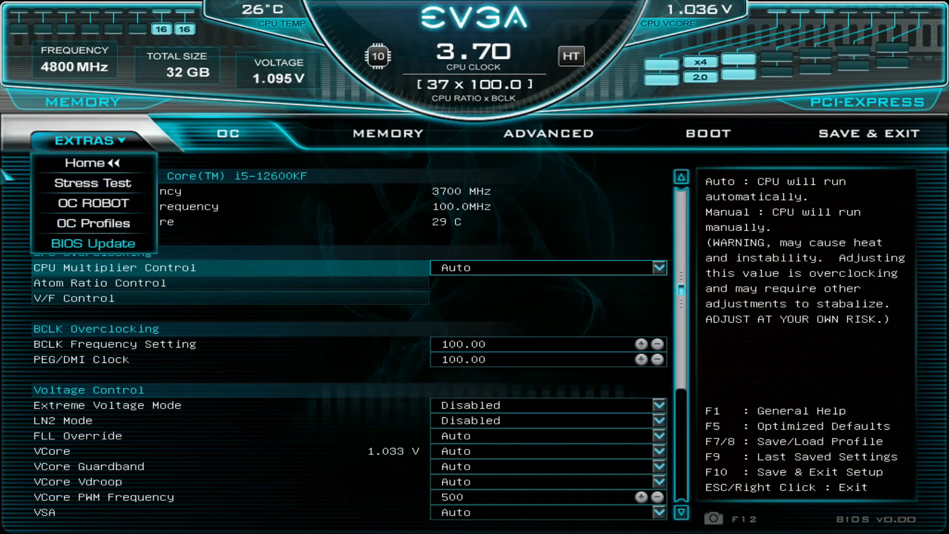
Set Manual RatioLimit at 52x with AVX2 offset 2, AVX512 offset 3, and VCore override 1.300 V.
left_click(92, 223)
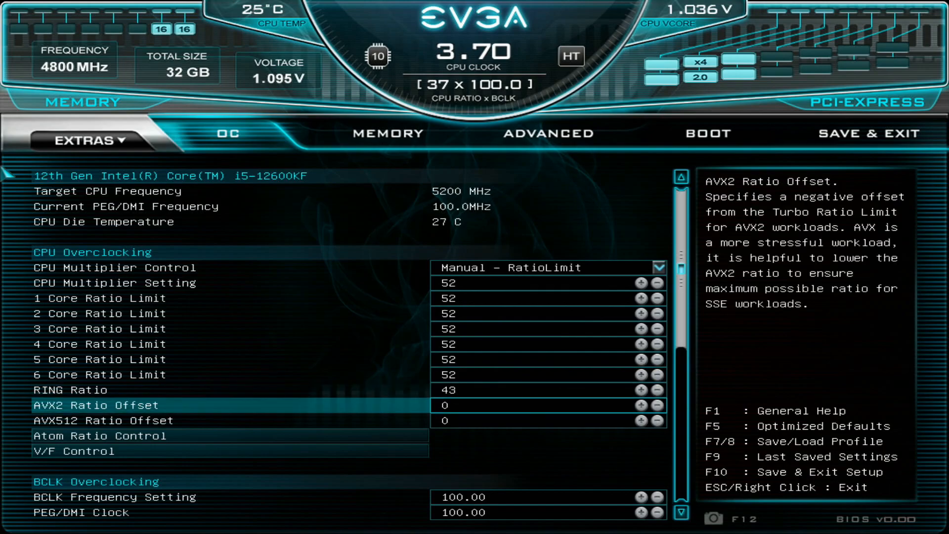
left_click(639, 405)
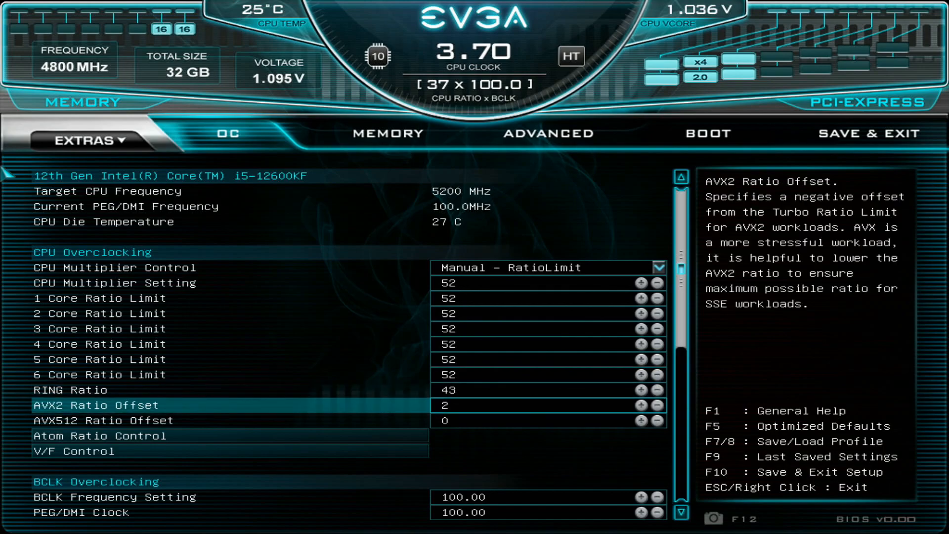
left_click(639, 421)
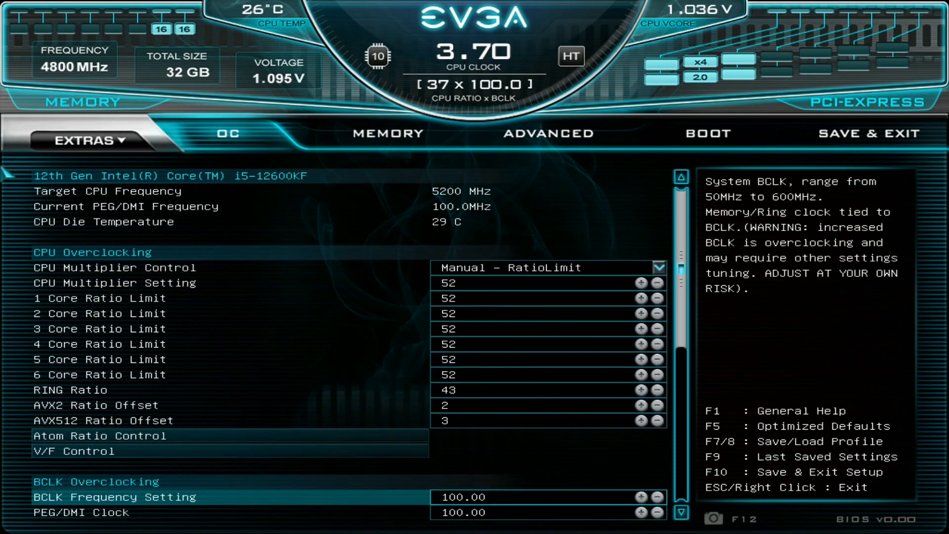
left_click(100, 435)
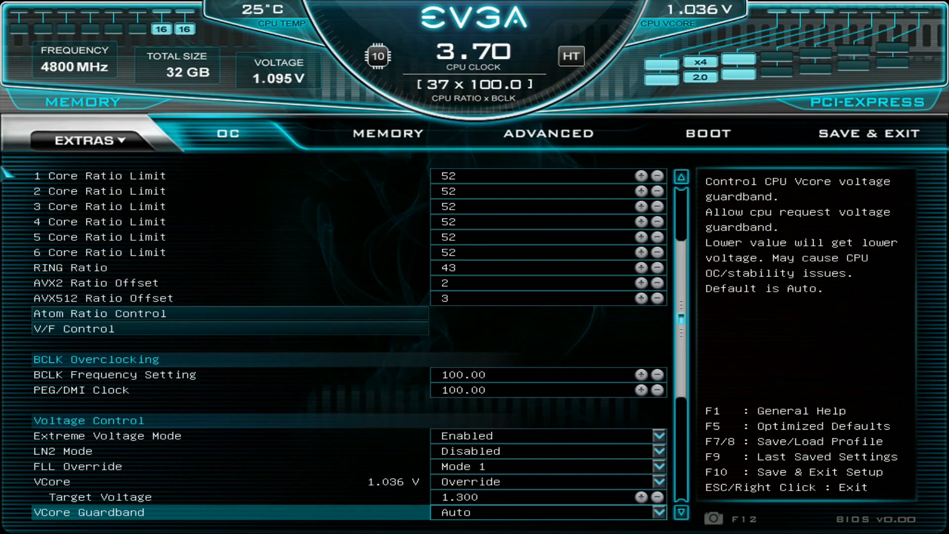
In Voltage Control, set VCore Vdroop to -75%, PWM frequency 800, and CPU VDDQ 1.350 V.
scroll("down", 3)
type("1.350")
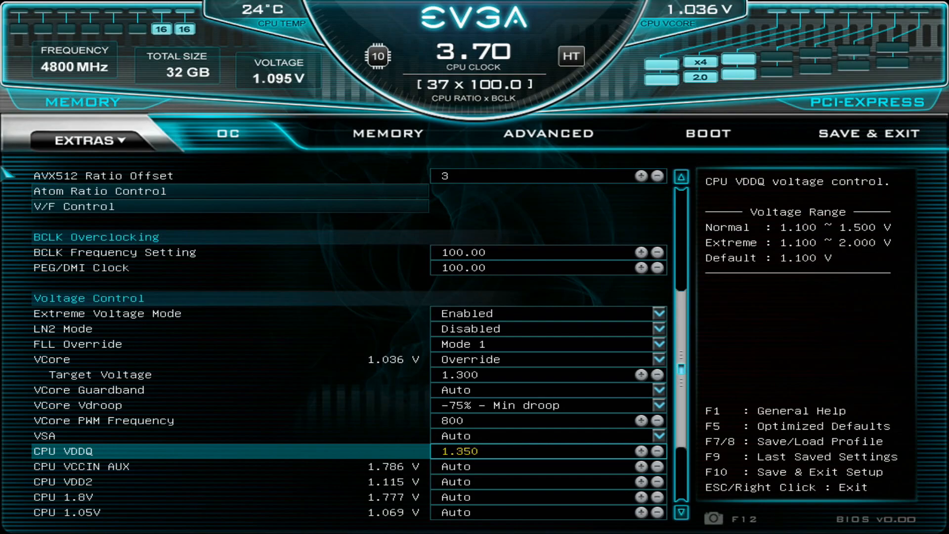
scroll("down", 3)
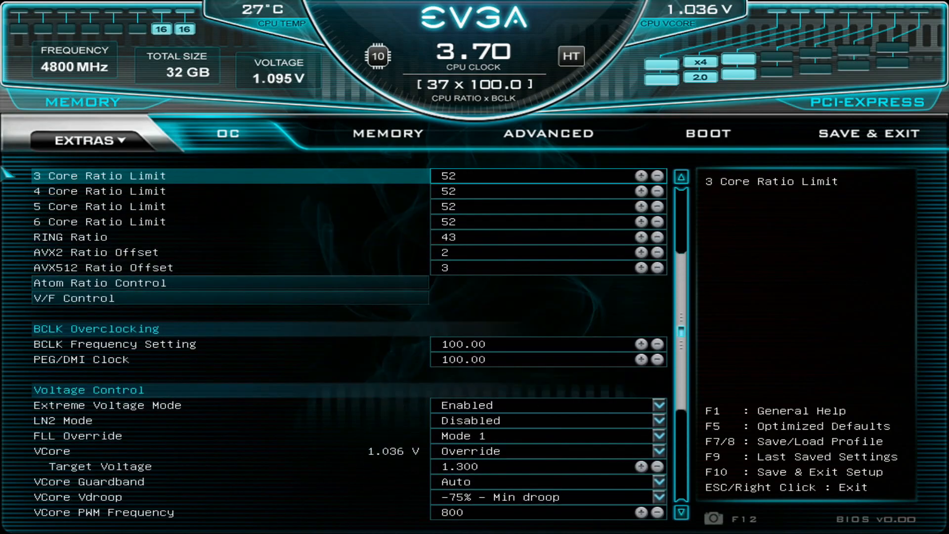
Set memory to 6000 with VDD 1.350 V and timings 32-38-38-32, then return to OC.
left_click(388, 134)
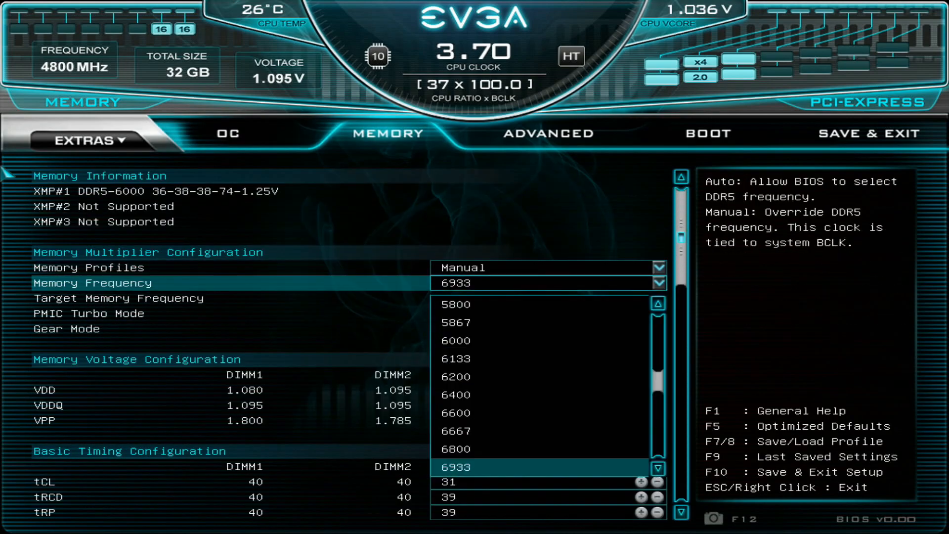
left_click(456, 340)
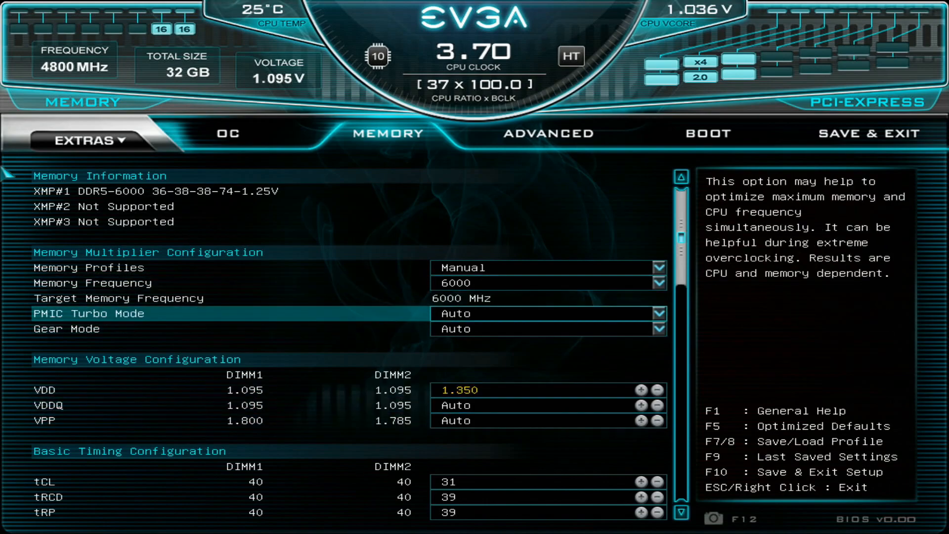
left_click(545, 481)
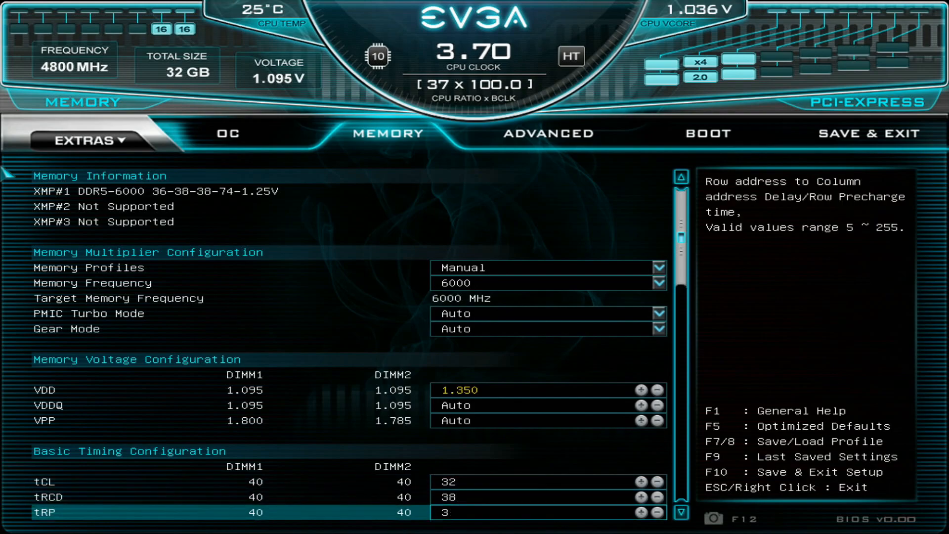
scroll("down", 3)
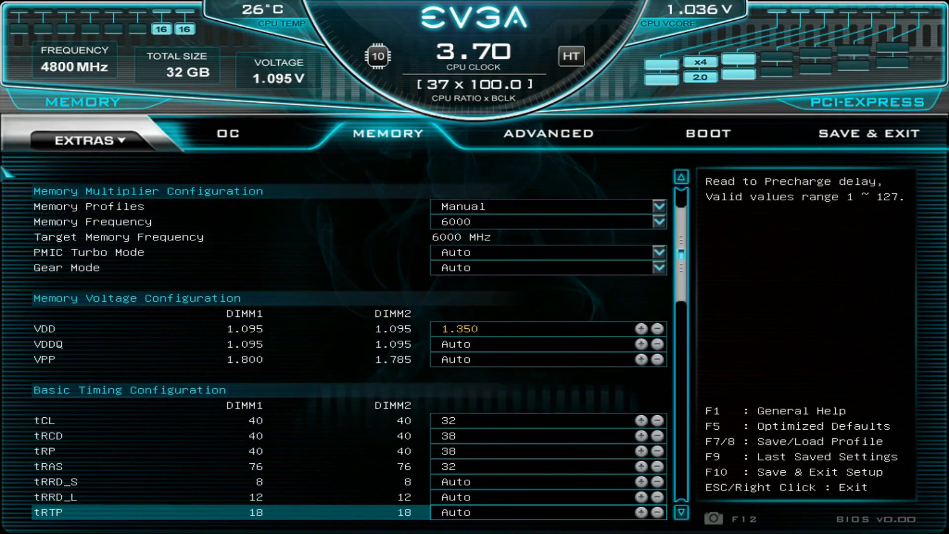
scroll("down", 3)
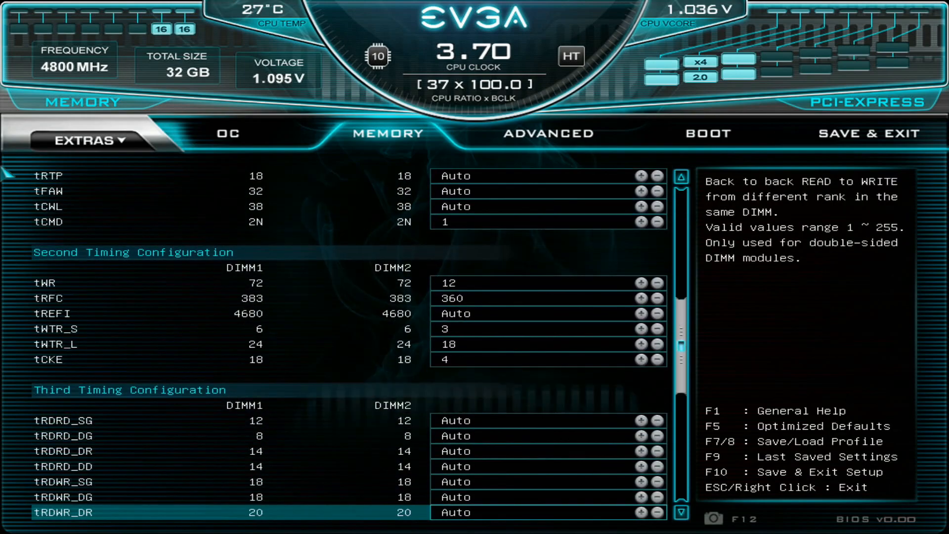
scroll("down", 3)
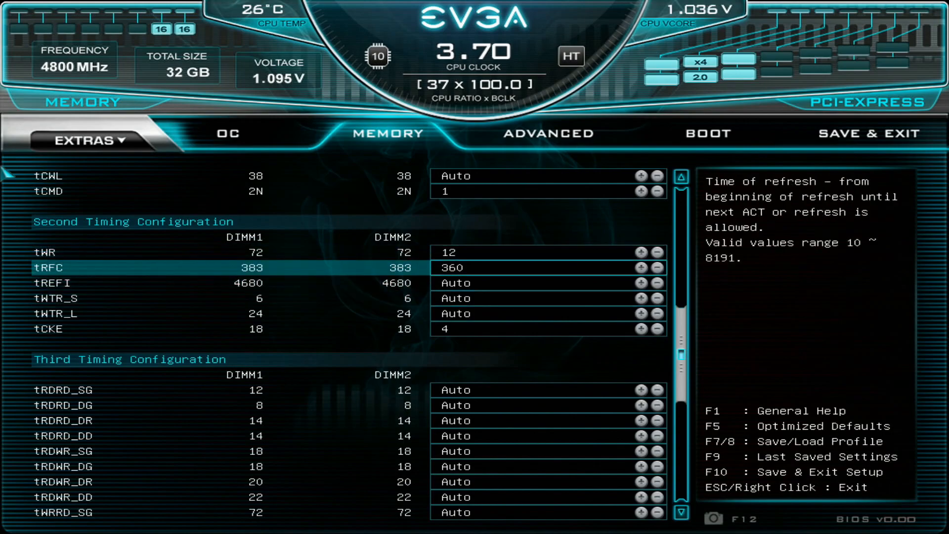
left_click(228, 134)
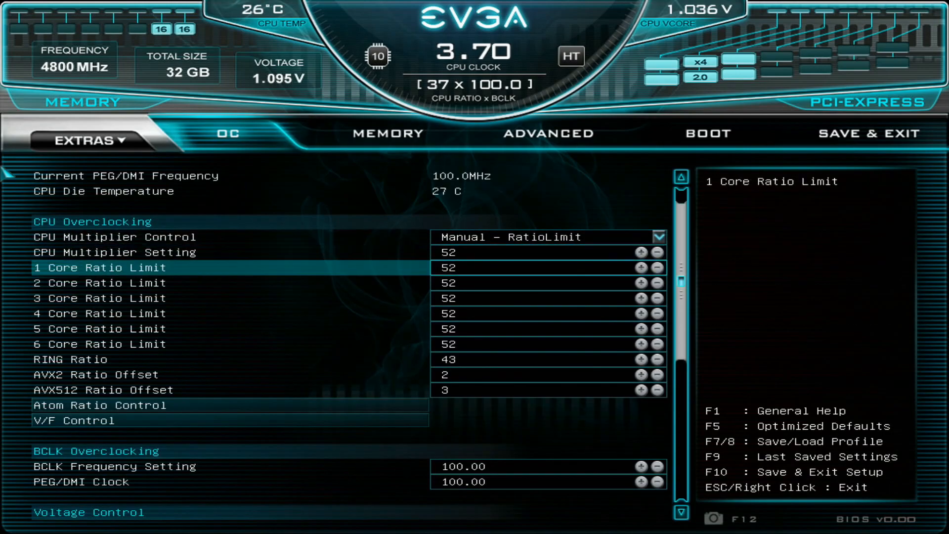
Set Debug Port Display to [Temp.] PWM in H/W Monitor Configuration, then return to OC.
scroll("down", 3)
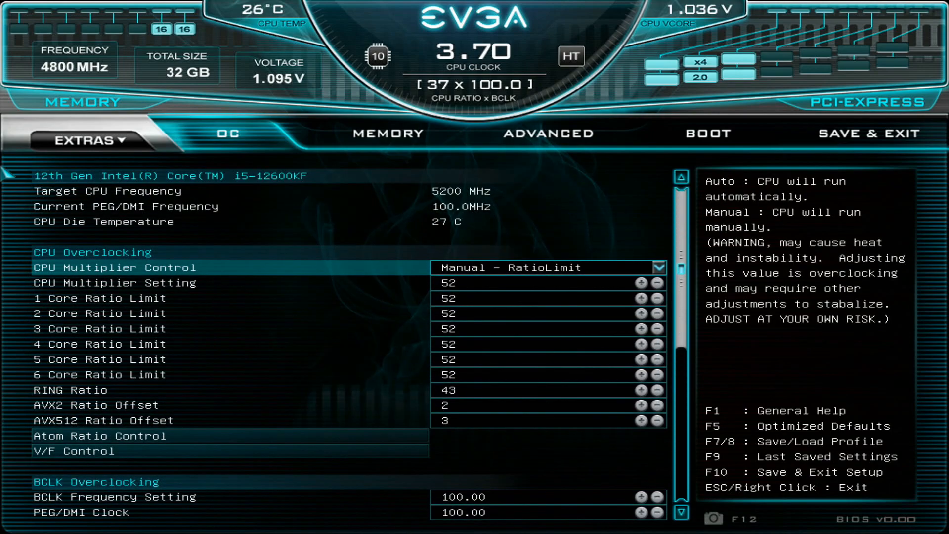
left_click(548, 134)
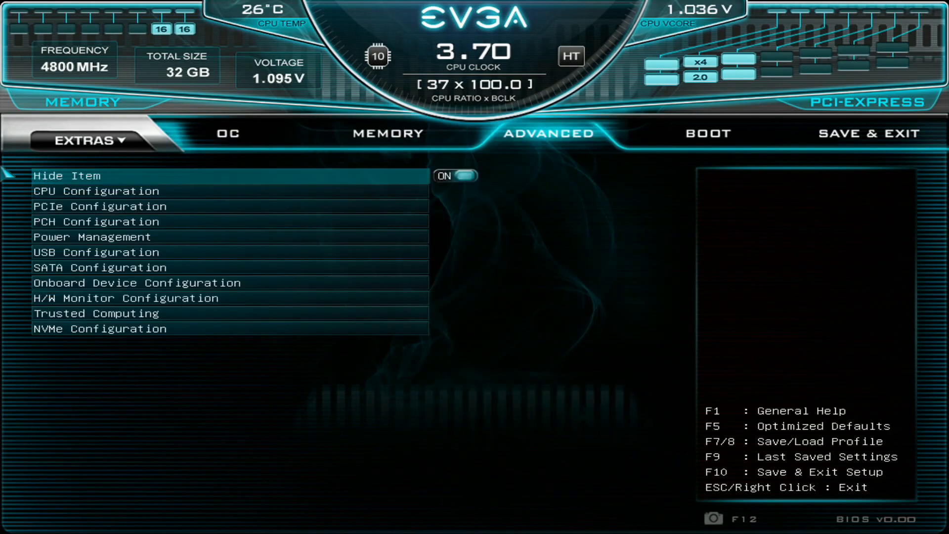
left_click(130, 298)
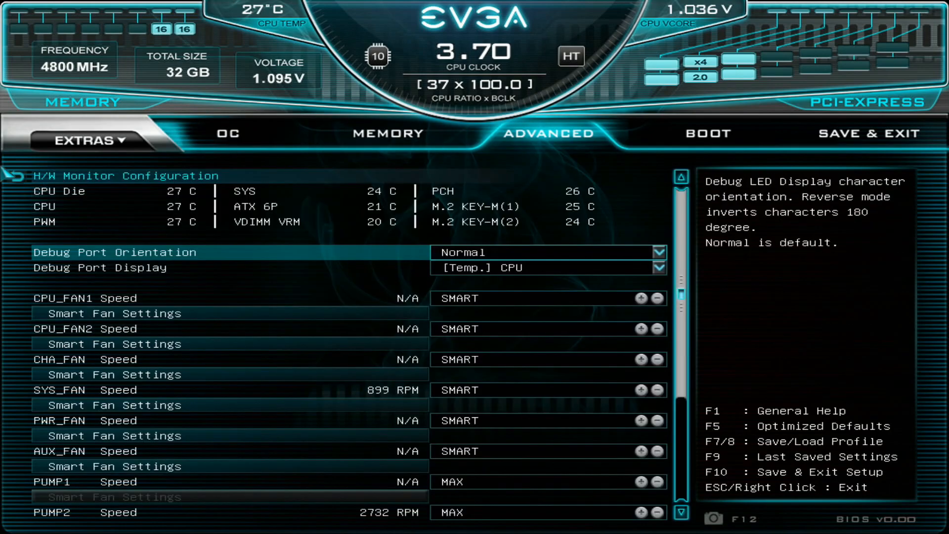
left_click(545, 267)
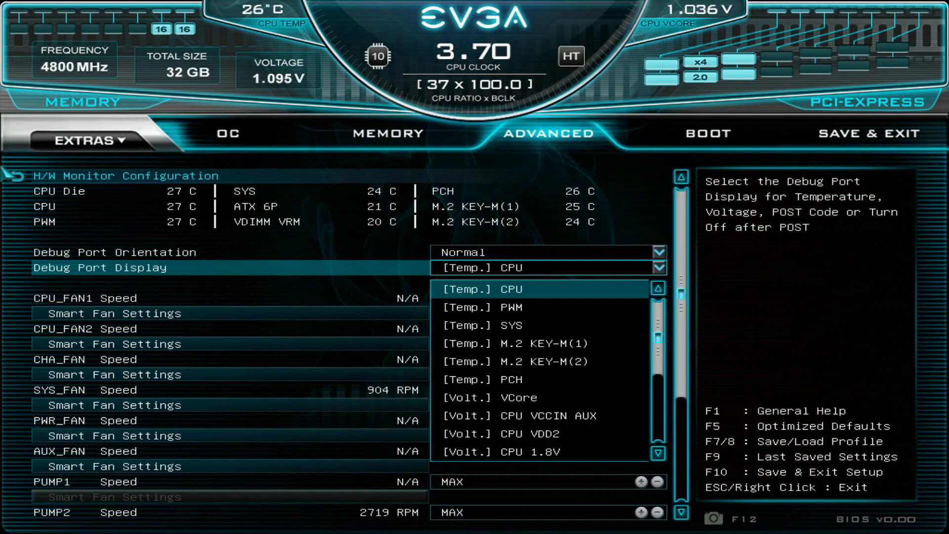
left_click(510, 307)
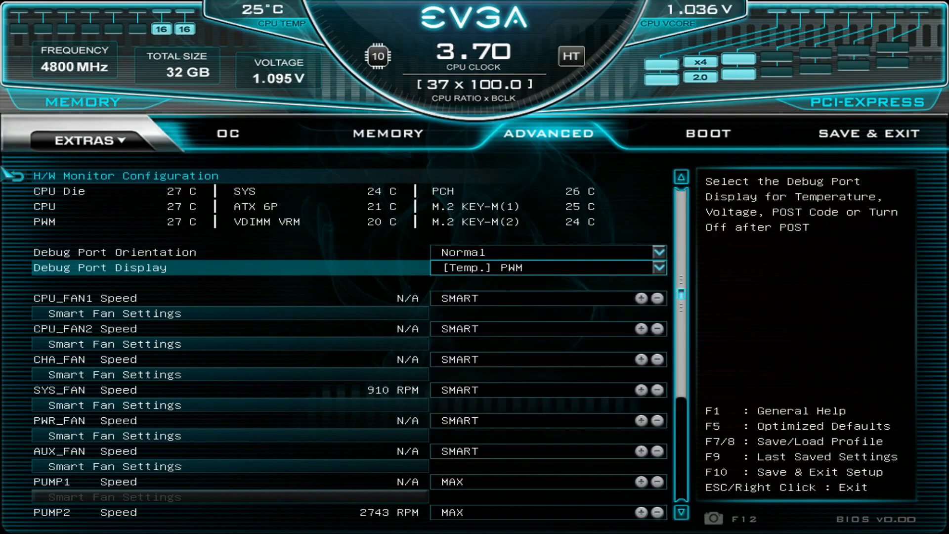
left_click(227, 134)
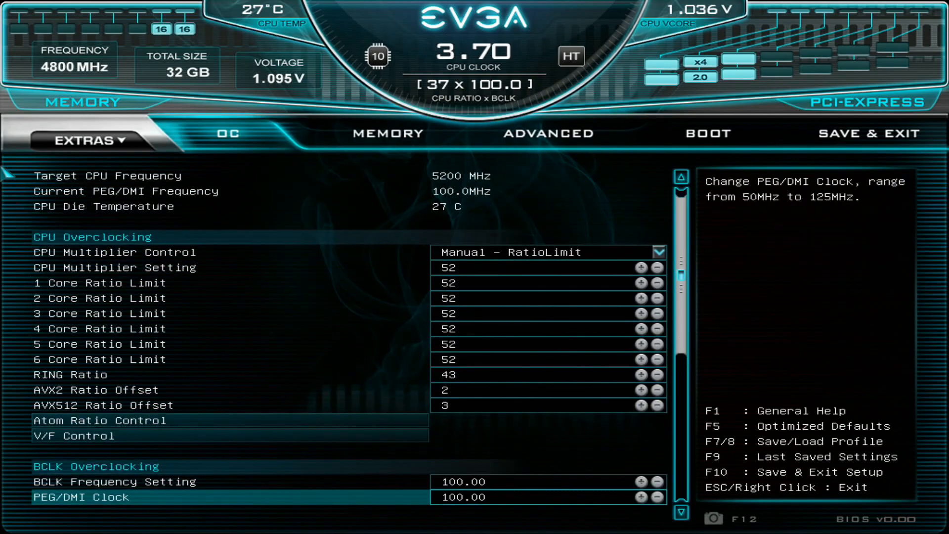
scroll("down", 3)
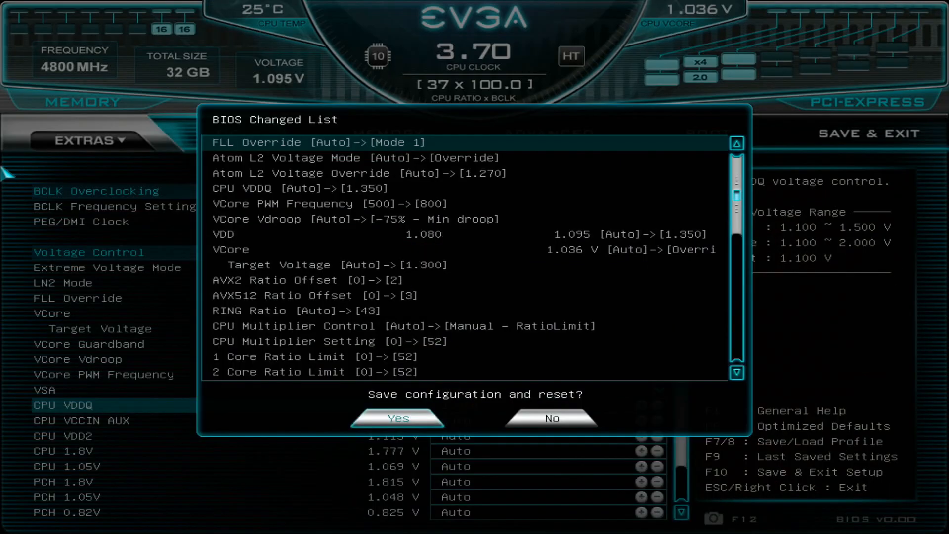
Confirm save-and-reset, then launch Cinebench R20 from BenchMate with CPU-Z and Core Temp running.
left_click(397, 417)
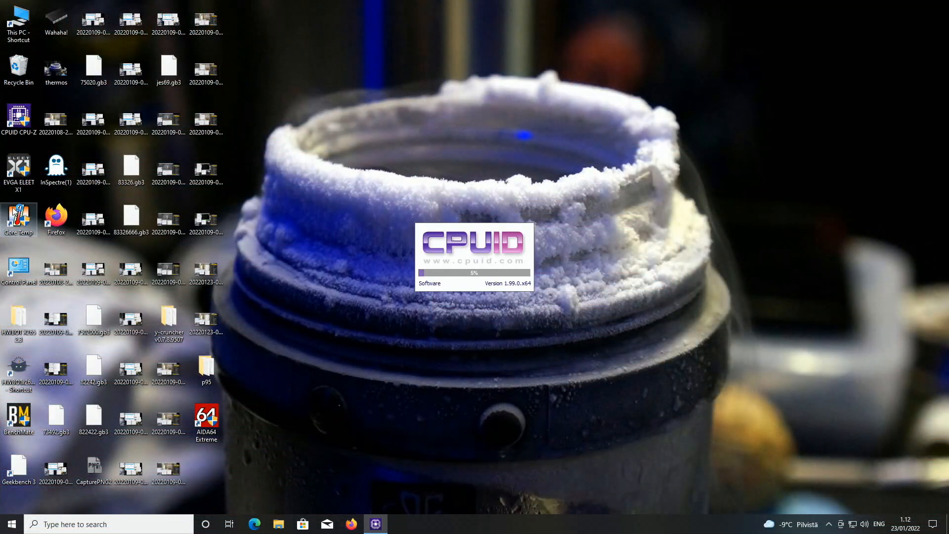
left_click(399, 524)
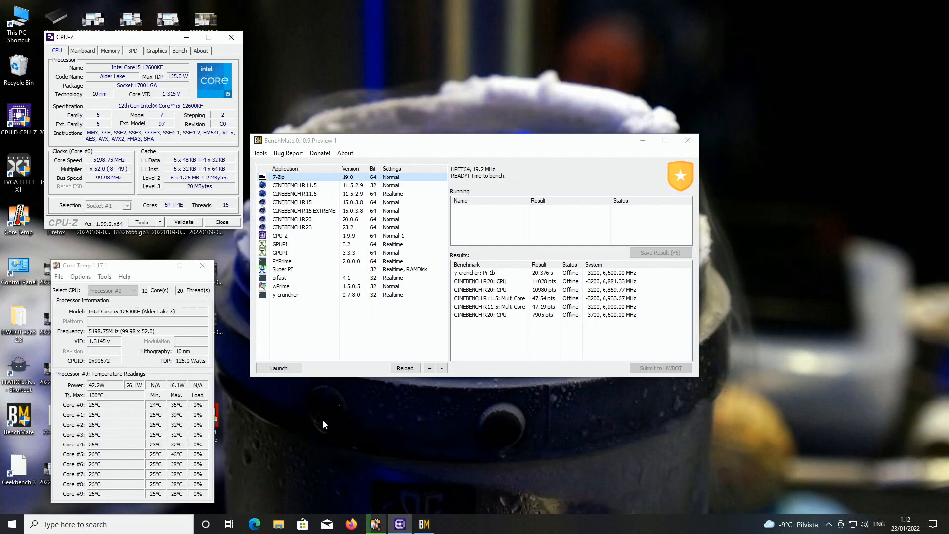
mouse_move(314, 429)
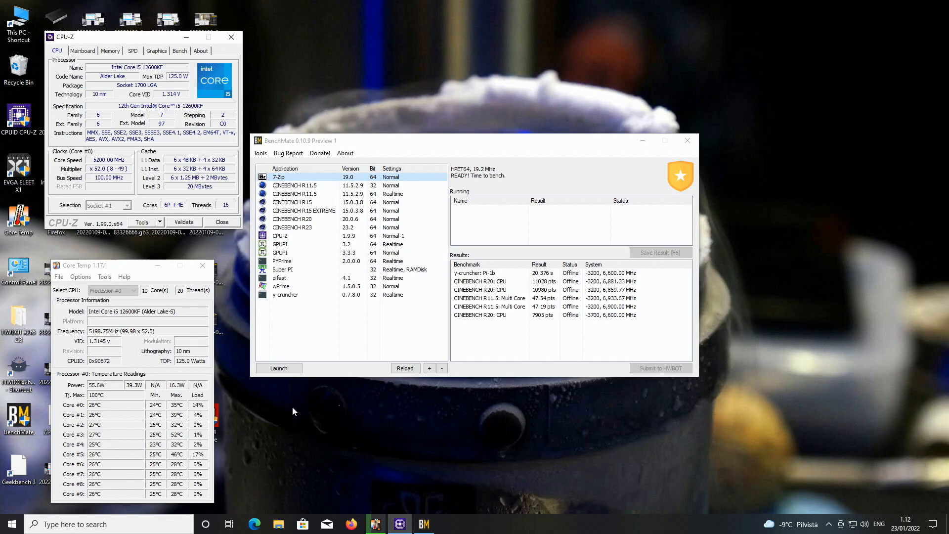
left_click(292, 218)
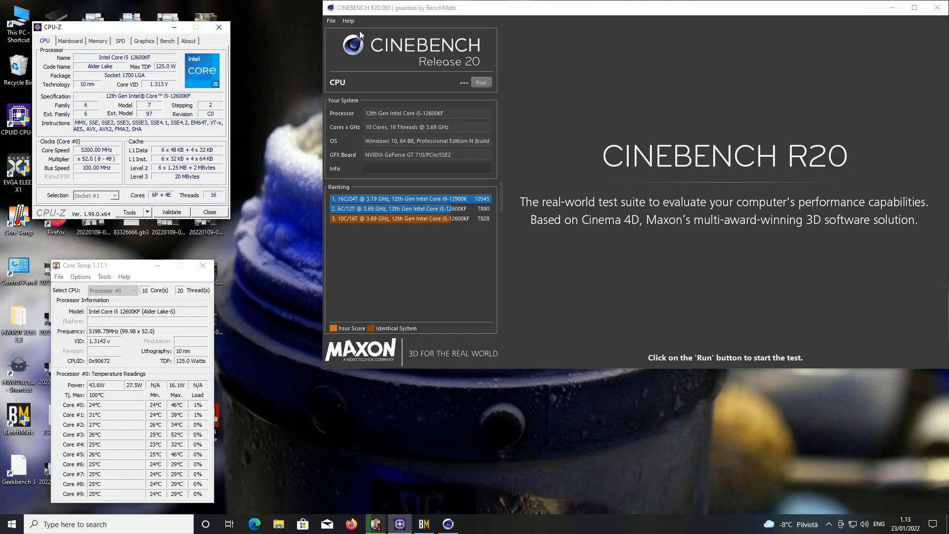
Run the Cinebench R20 CPU benchmark to completion, scoring 7816 pts.
left_click(481, 81)
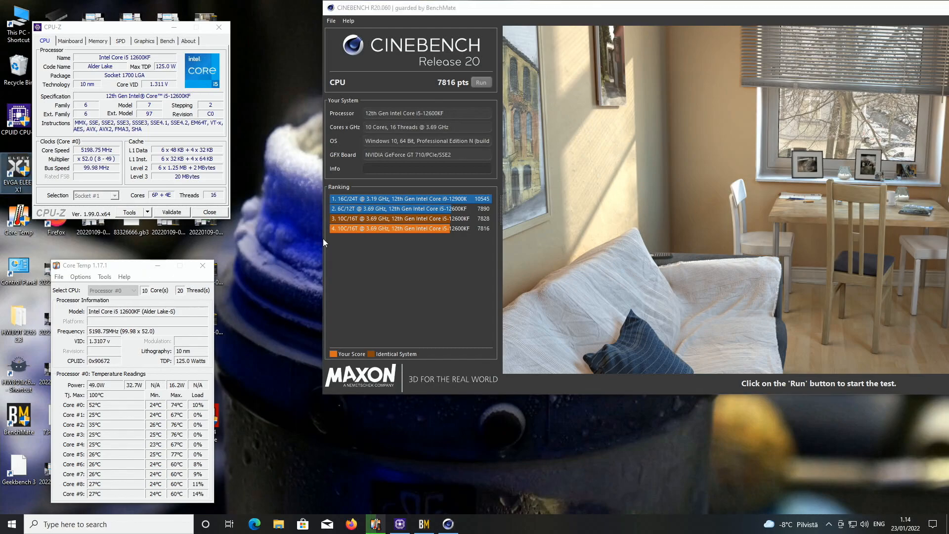
In EVGA ELEET X1, apply the 53x P-core ratio with a 1.340 V core target.
left_click(472, 524)
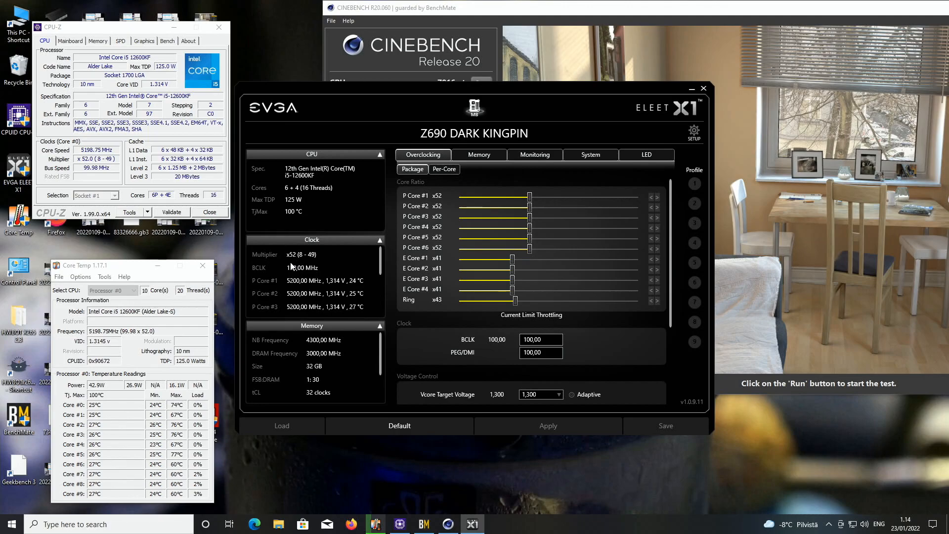
mouse_move(291, 247)
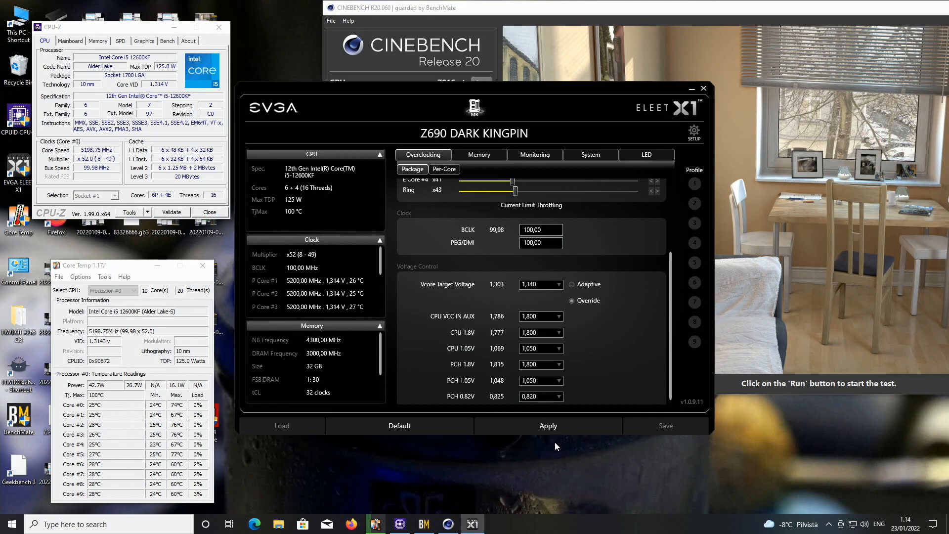
left_click(547, 426)
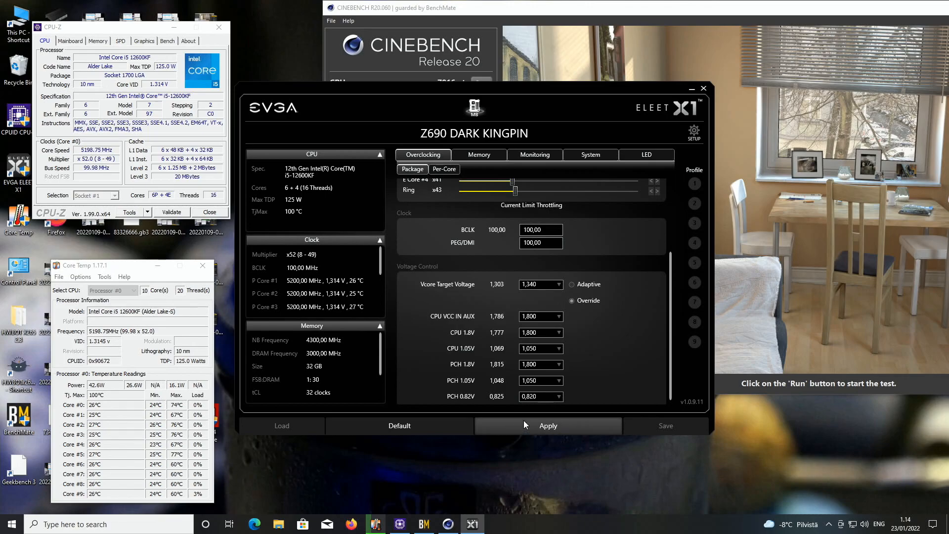
left_click(548, 425)
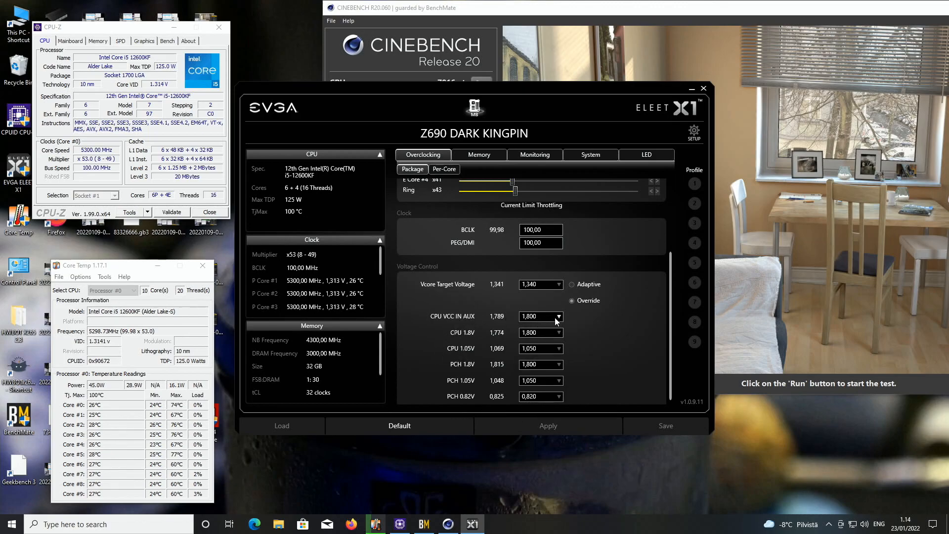
Raise CPU VCC IN AUX to 1.900 V, apply it, and check the ratios.
left_click(555, 316)
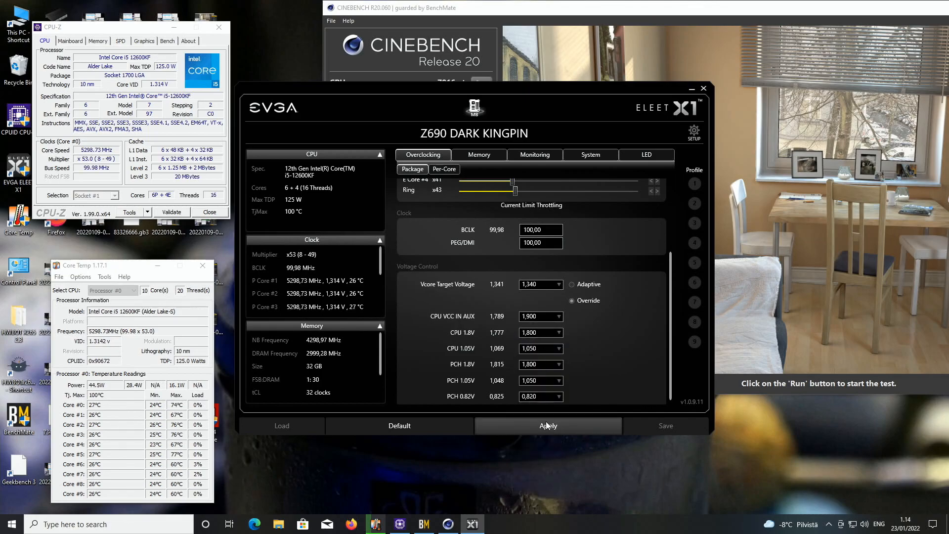
left_click(547, 425)
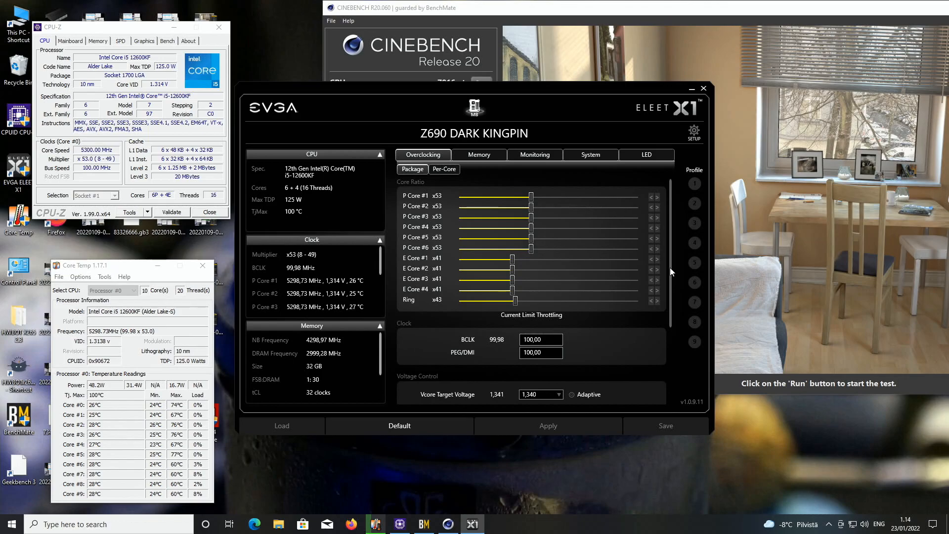
scroll("down", 3)
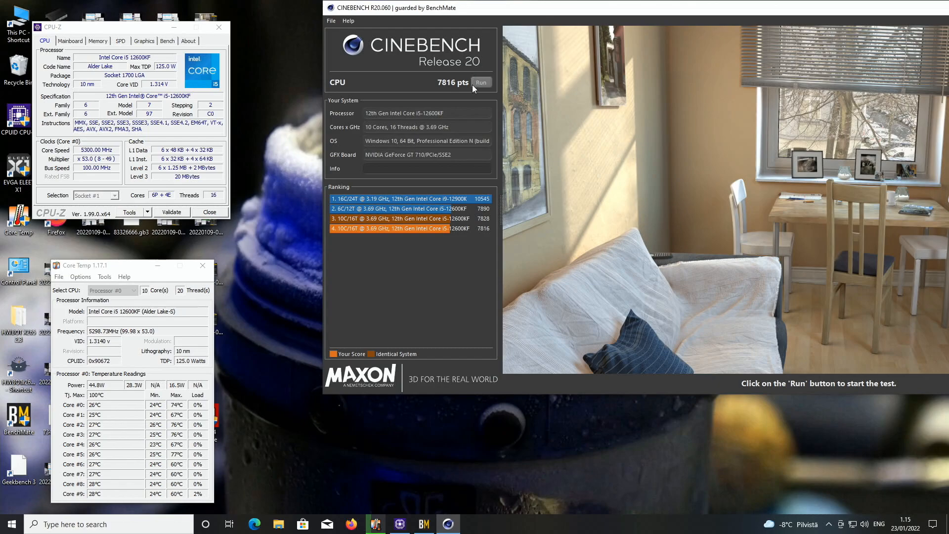
Start the Cinebench R20 CPU render at 5.3 GHz, prompting BenchMate's validated relaunch.
left_click(481, 82)
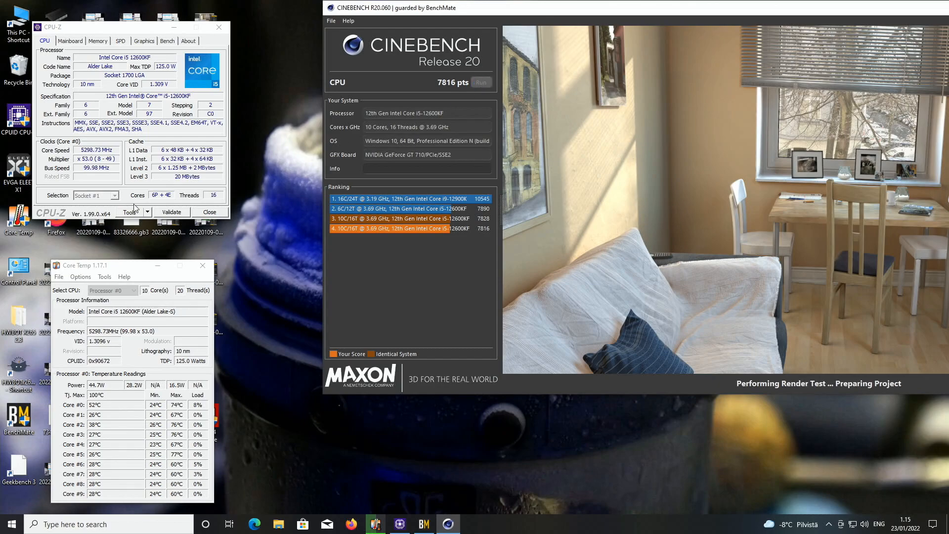
left_click(481, 82)
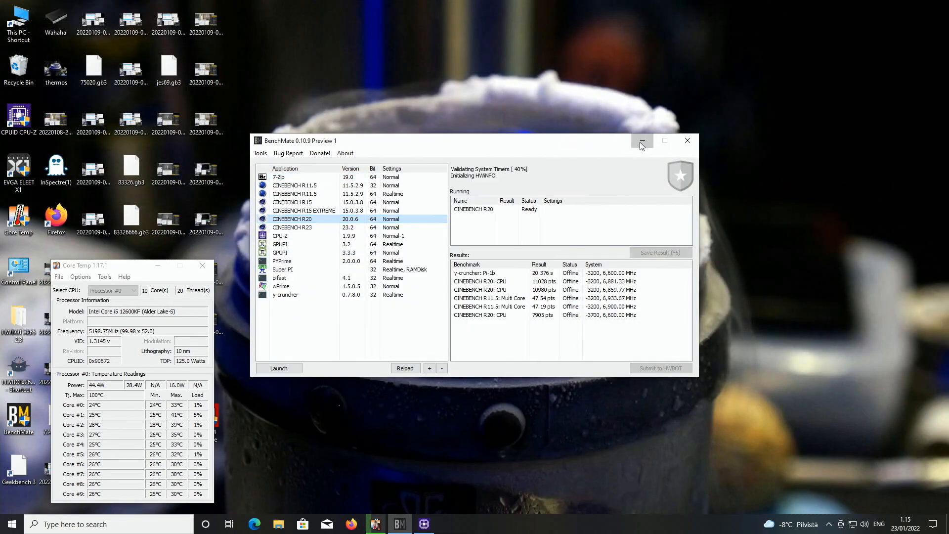
Minimize the BenchMate launcher so EVGA ELEET X1 shows 52x at 1.300 V.
left_click(278, 368)
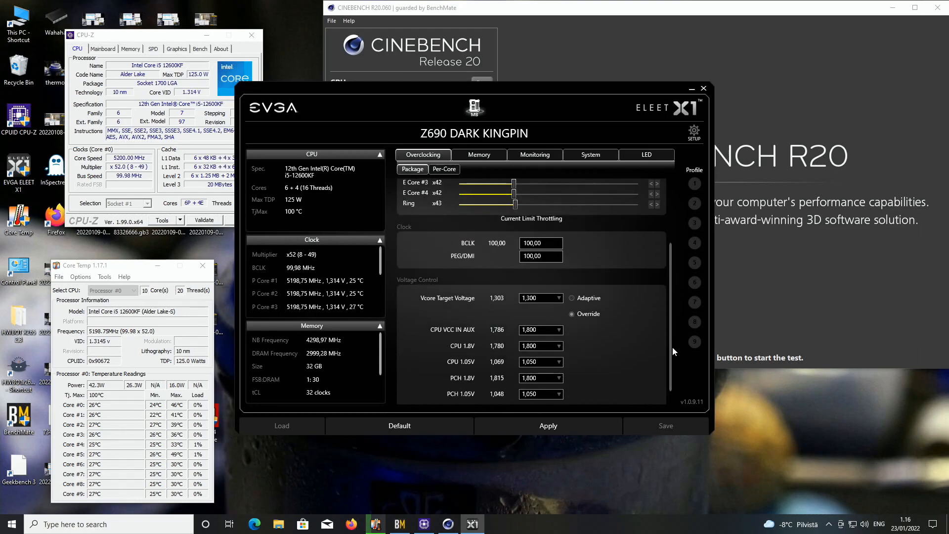
Apply 52x P-core and 42x E-core ratios at 1.300 V in EVGA ELEET X1.
left_click(547, 425)
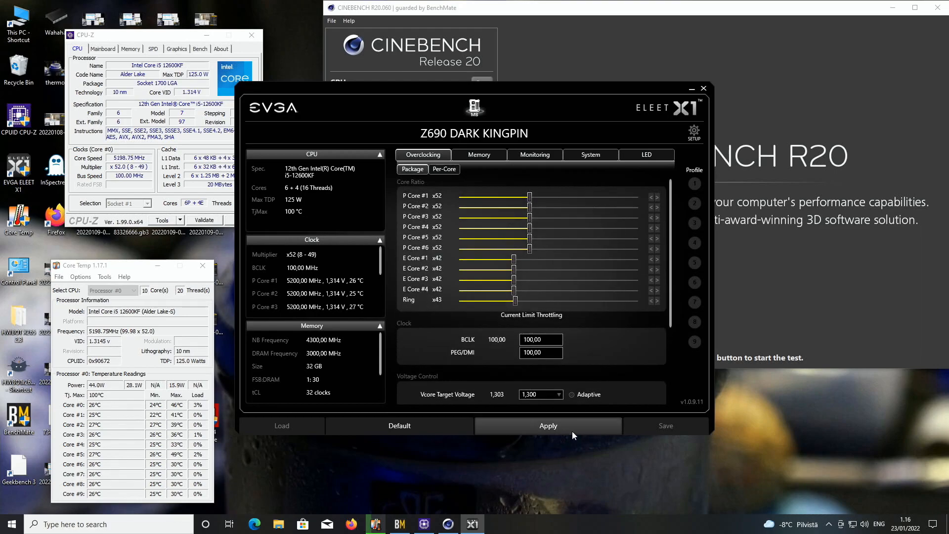
left_click(548, 426)
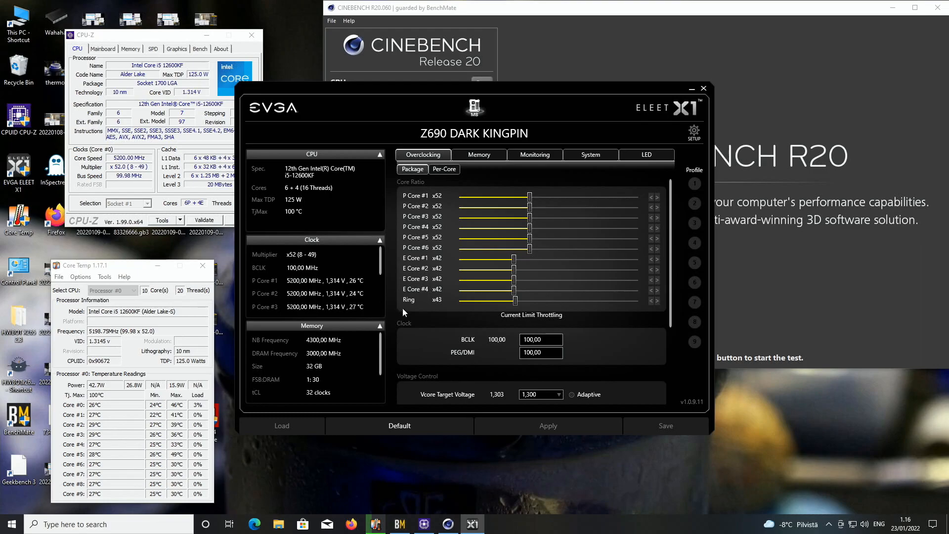
mouse_move(426, 321)
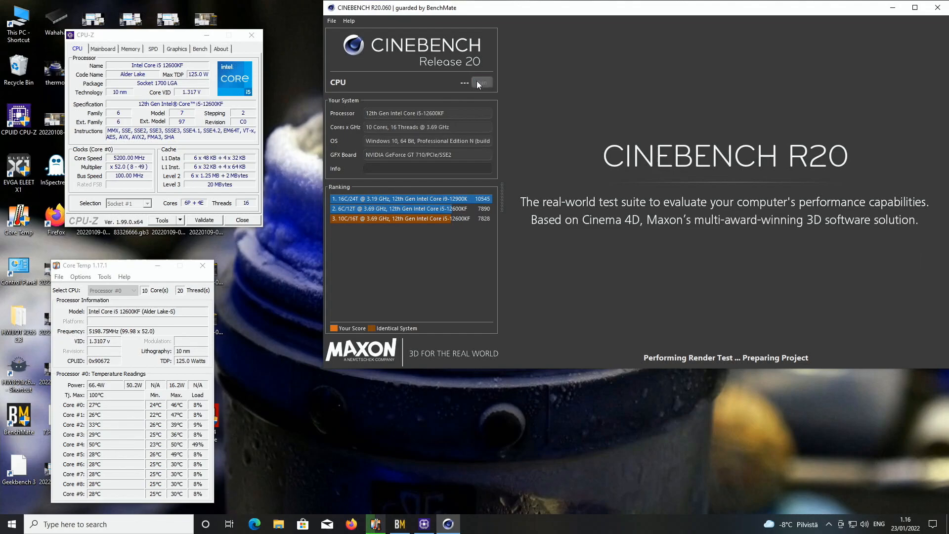
Run the Cinebench R20 CPU render benchmark at 5200 MHz.
left_click(482, 83)
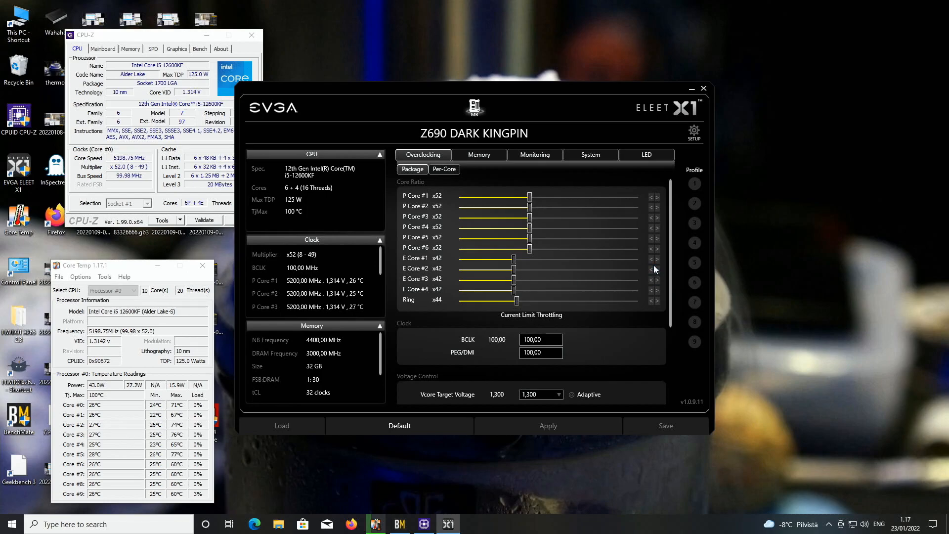
Set the E-core ratio to 41x, apply it, and close ELEET X1.
left_click(547, 426)
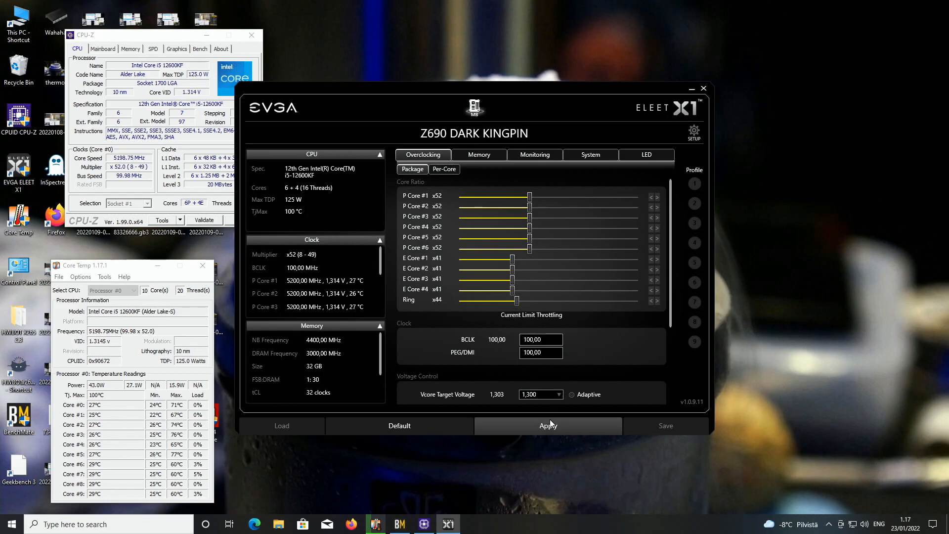
left_click(548, 425)
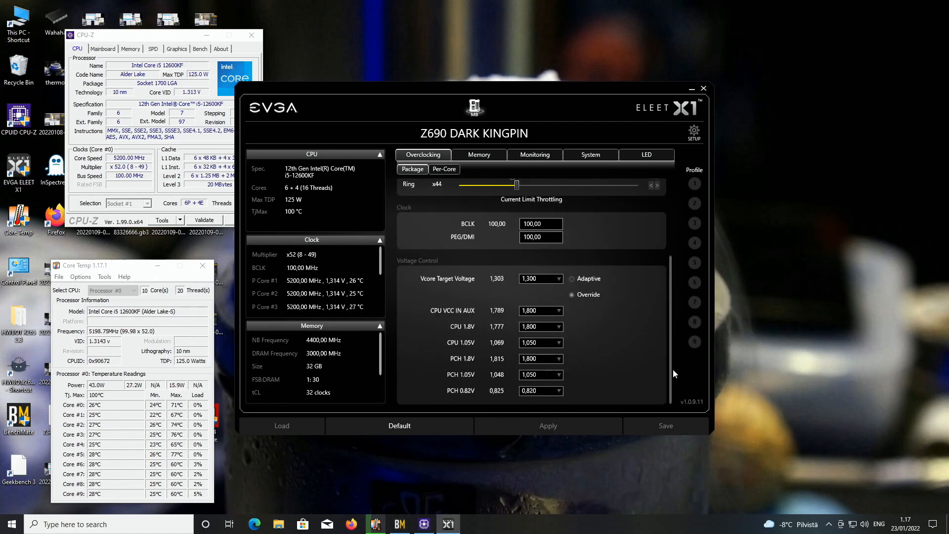
left_click(444, 169)
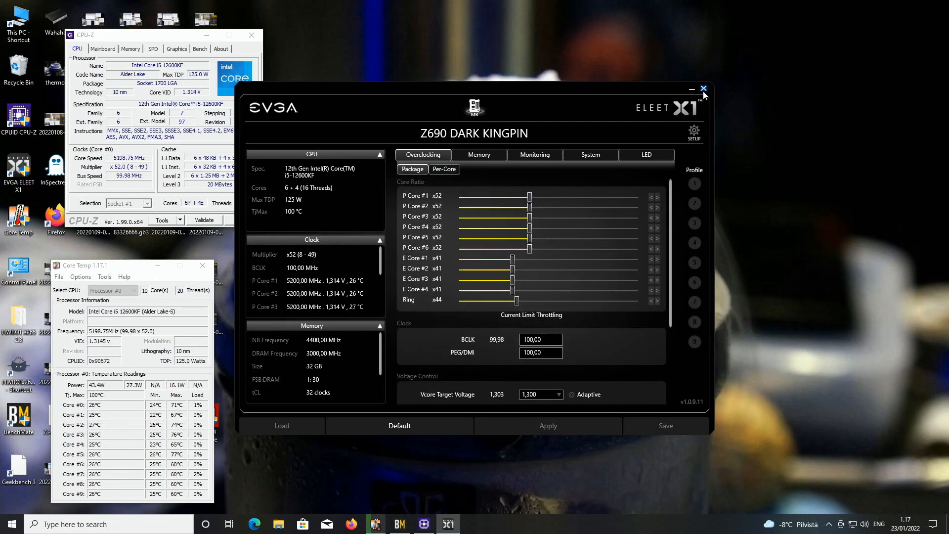
left_click(703, 89)
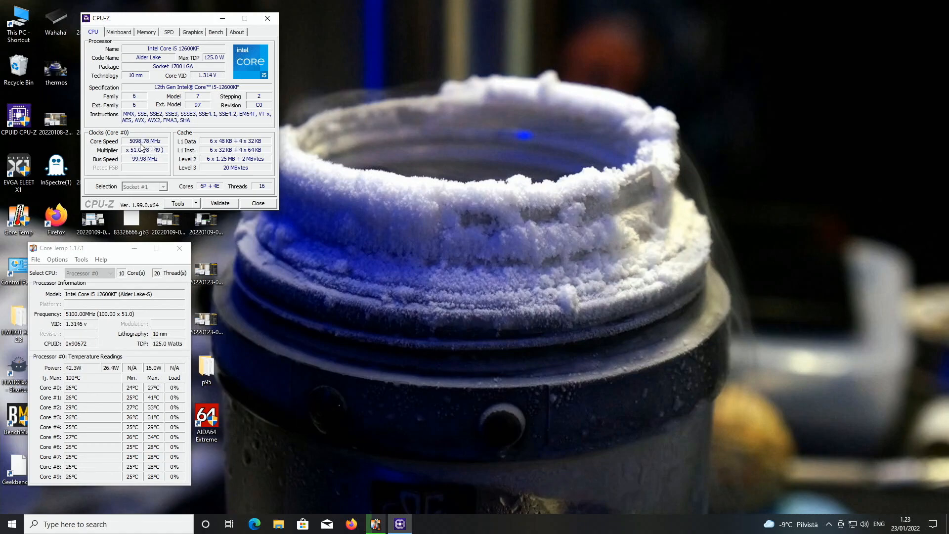
Check DDR5 timings in CPU-Z's Memory tab, then launch prime95.exe.
left_click(143, 141)
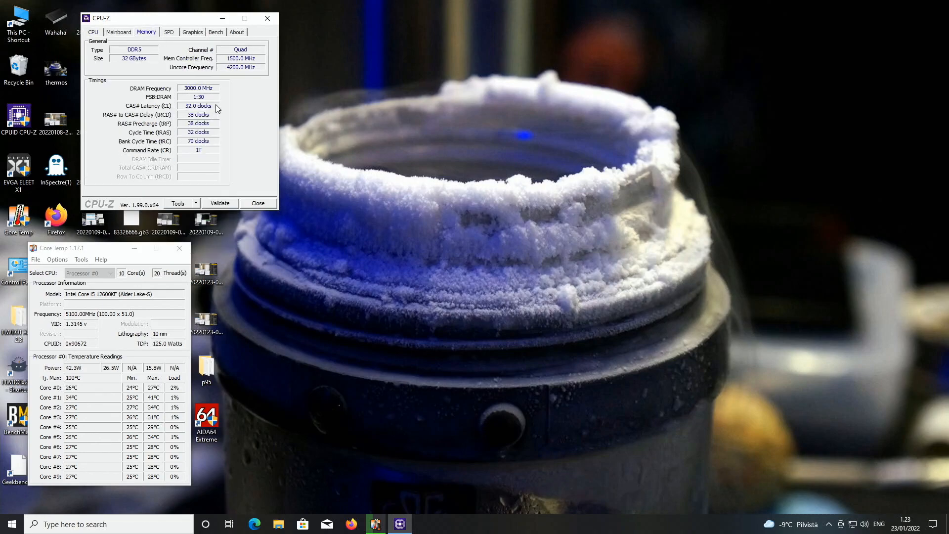
left_click(93, 32)
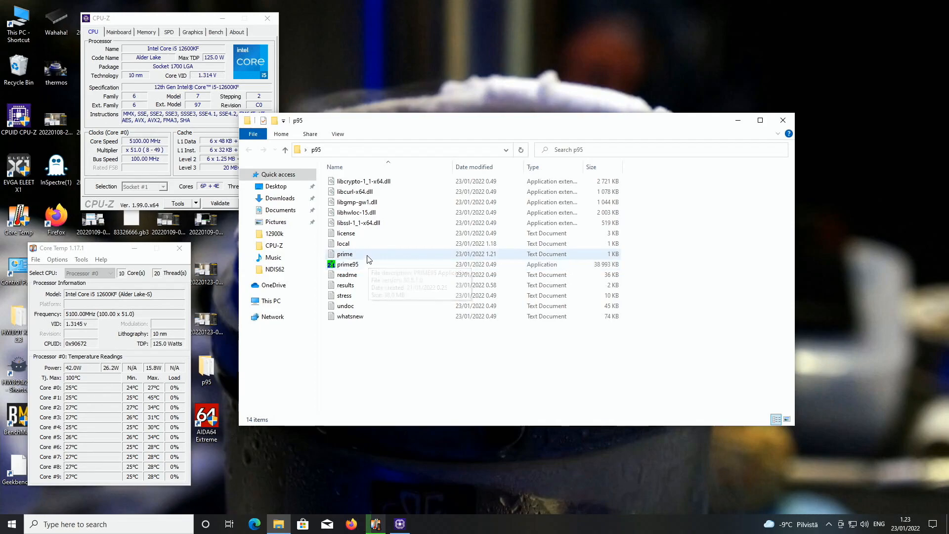
mouse_move(345, 253)
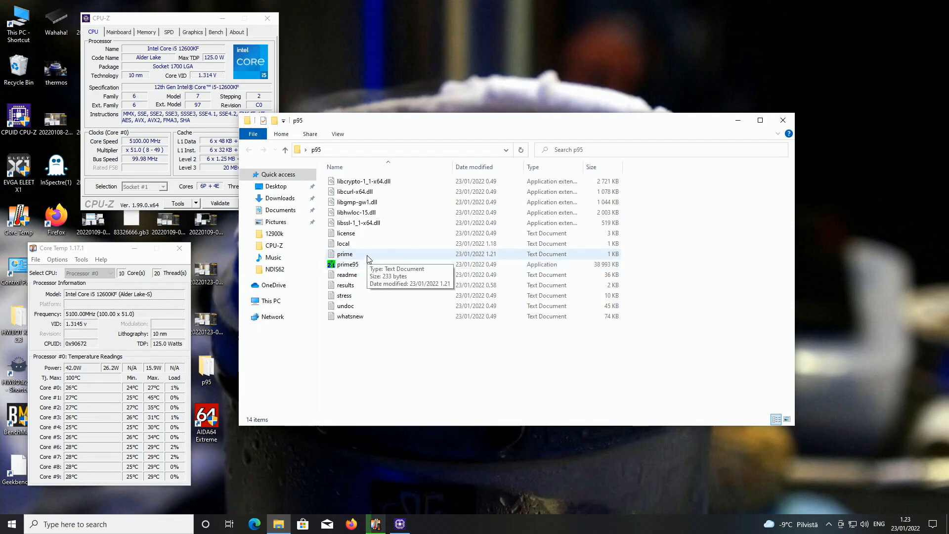
double_click(349, 265)
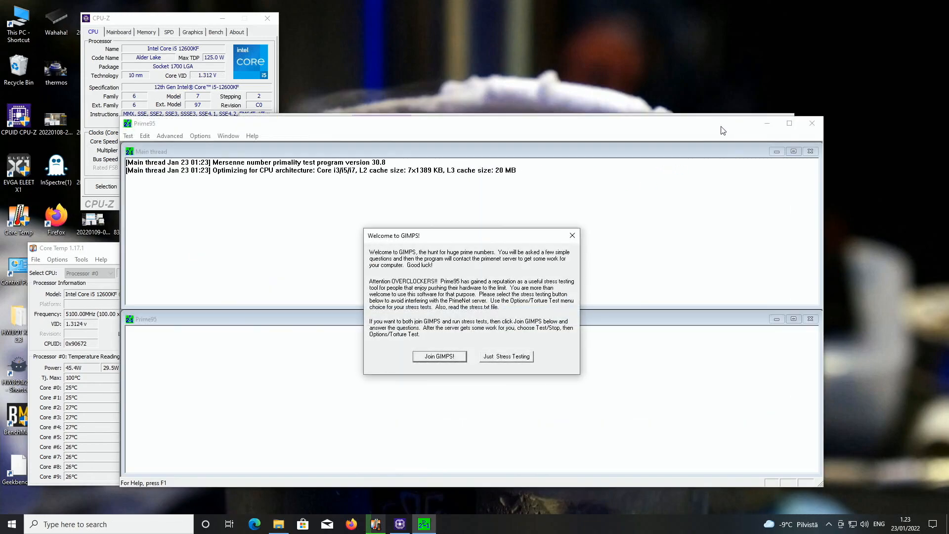
Start a Small FFTs torture test with AVX disabled via Just Stress Testing.
left_click(505, 356)
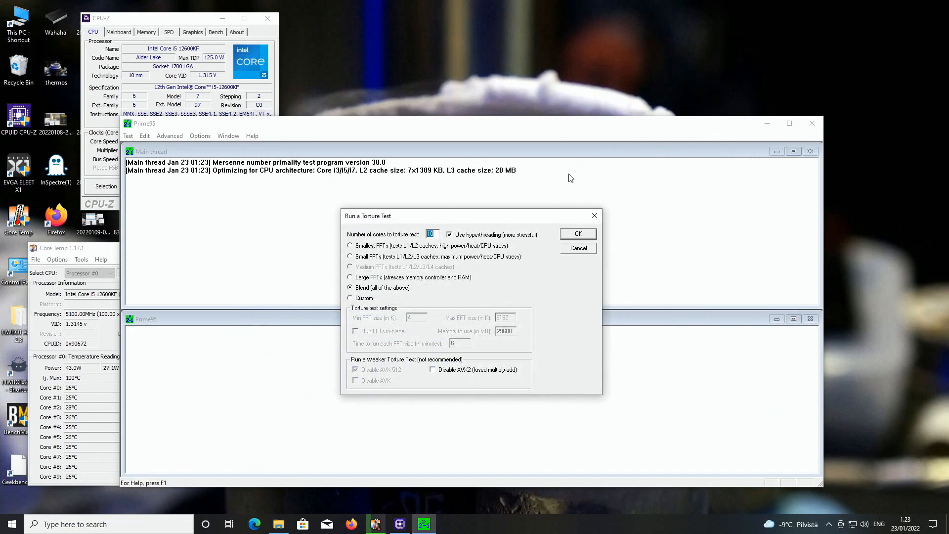
mouse_move(416, 229)
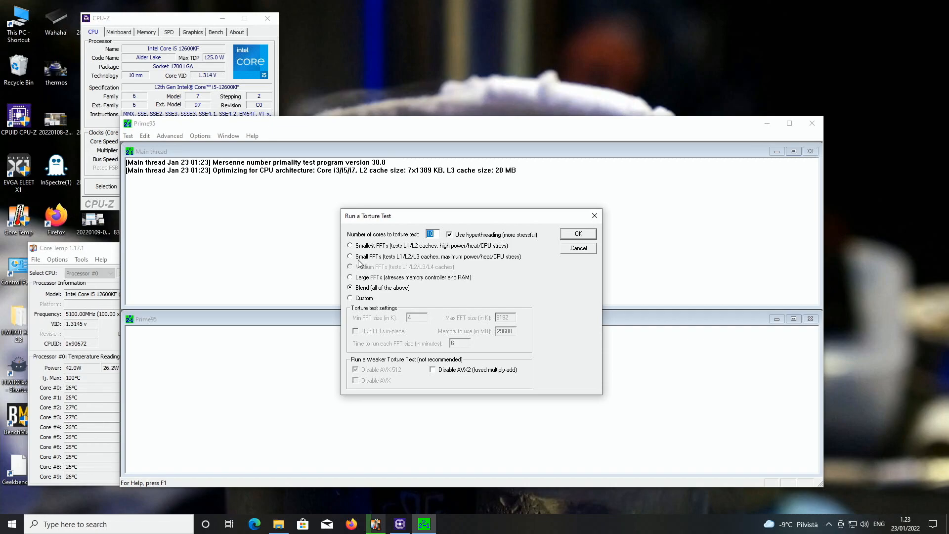
left_click(350, 256)
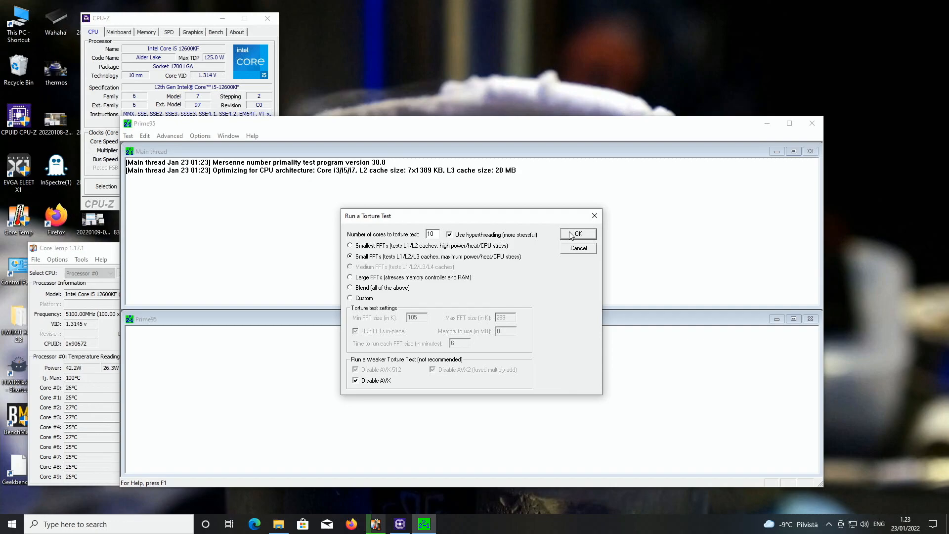
left_click(577, 235)
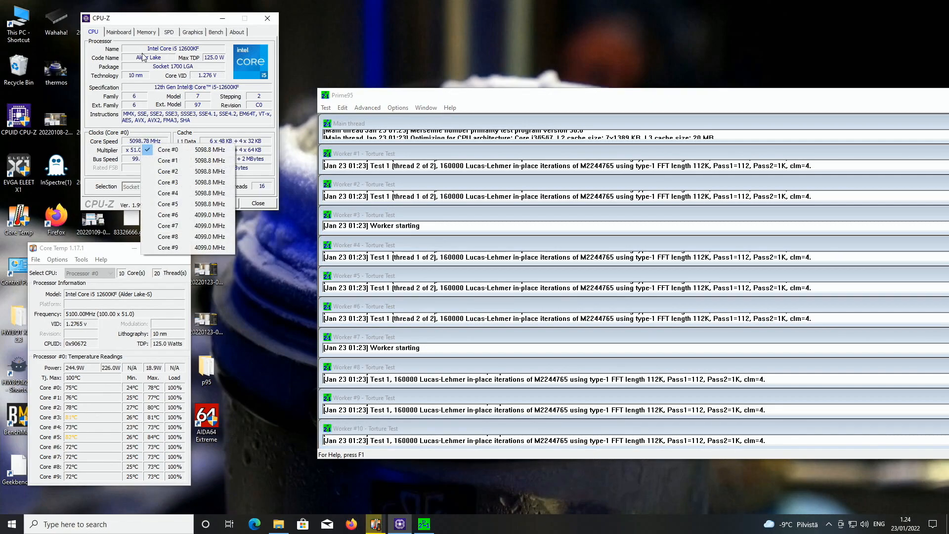
Check CPU-Z under load, returning to the CPU tab reading 5100 MHz.
left_click(146, 32)
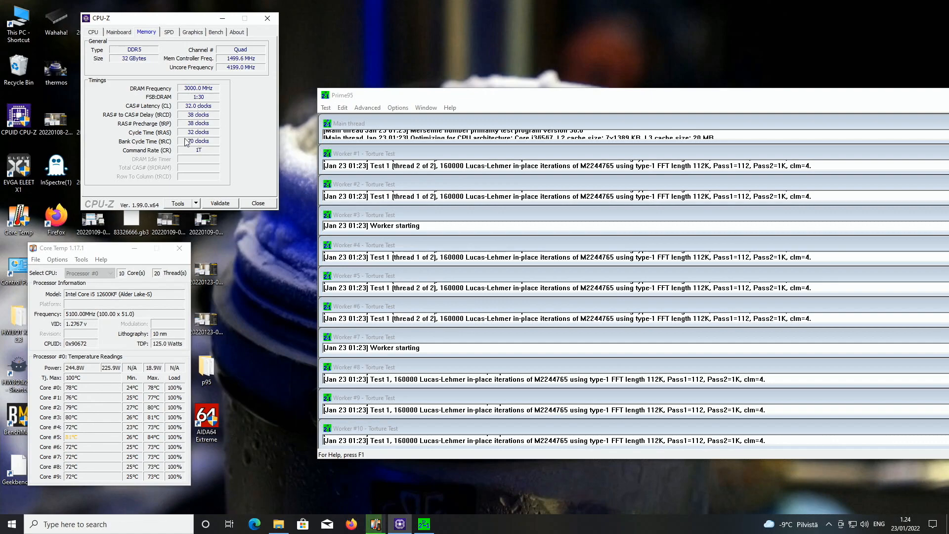
left_click(93, 32)
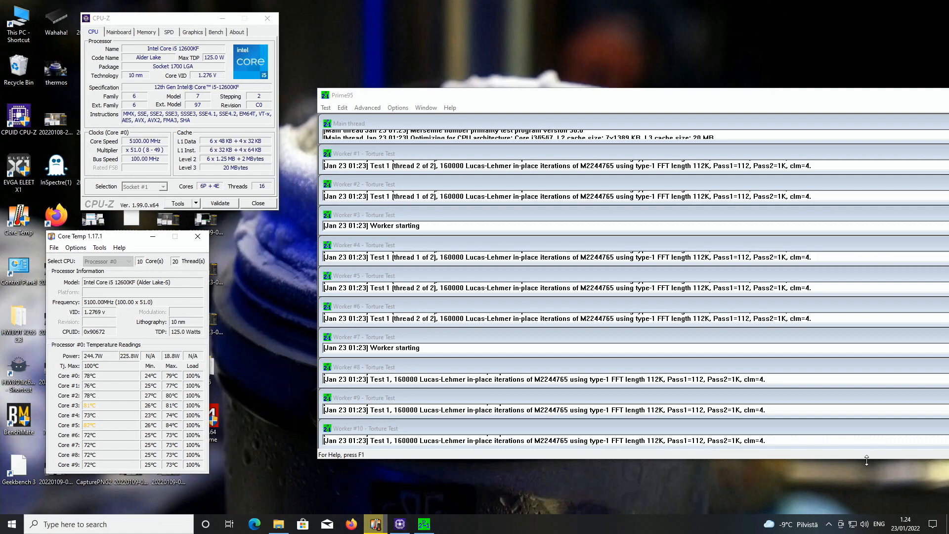
mouse_move(801, 493)
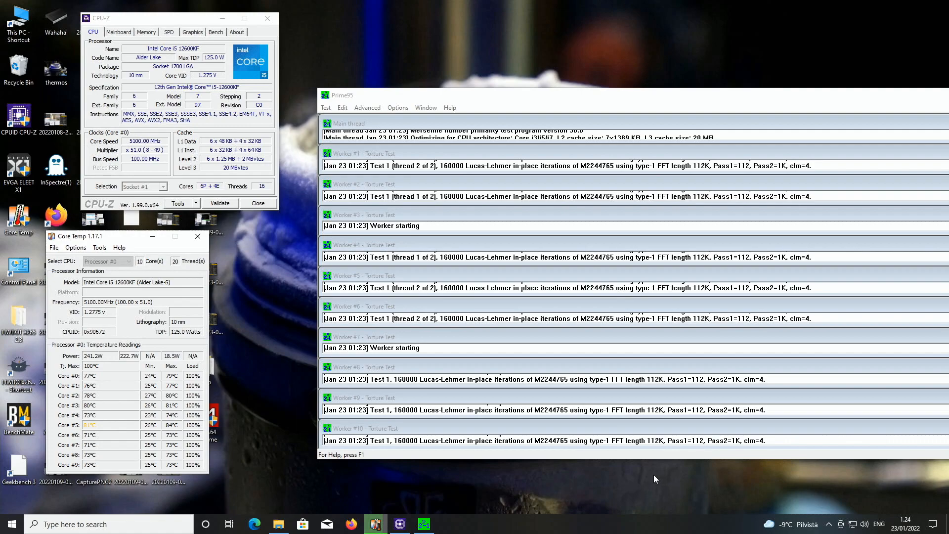
mouse_move(644, 471)
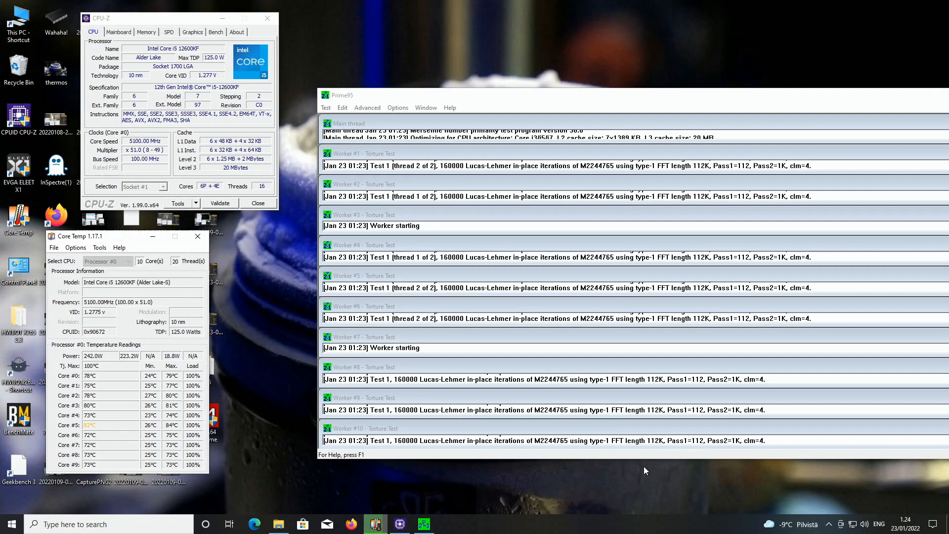
mouse_move(626, 475)
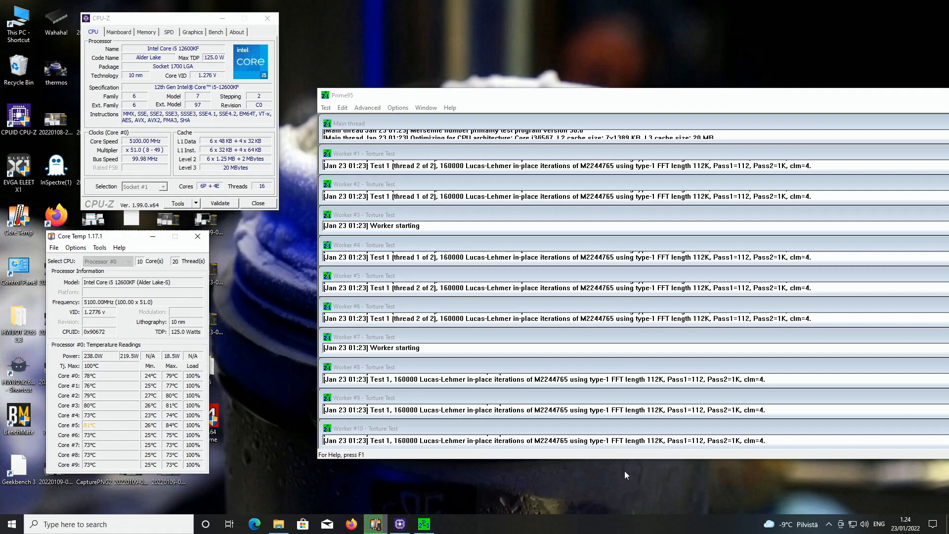
mouse_move(640, 459)
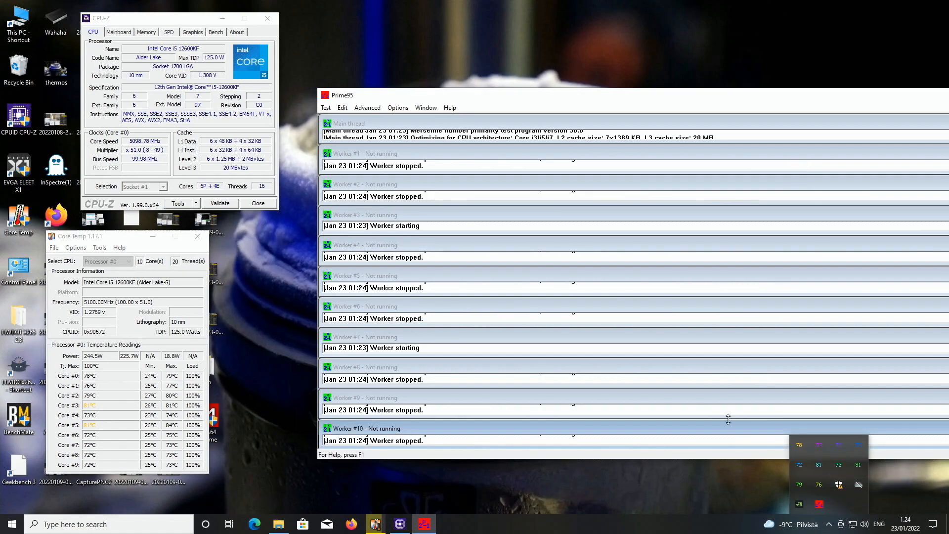
Restart Small FFTs torture test with AVX2 disabled so workers run AVX.
left_click(397, 107)
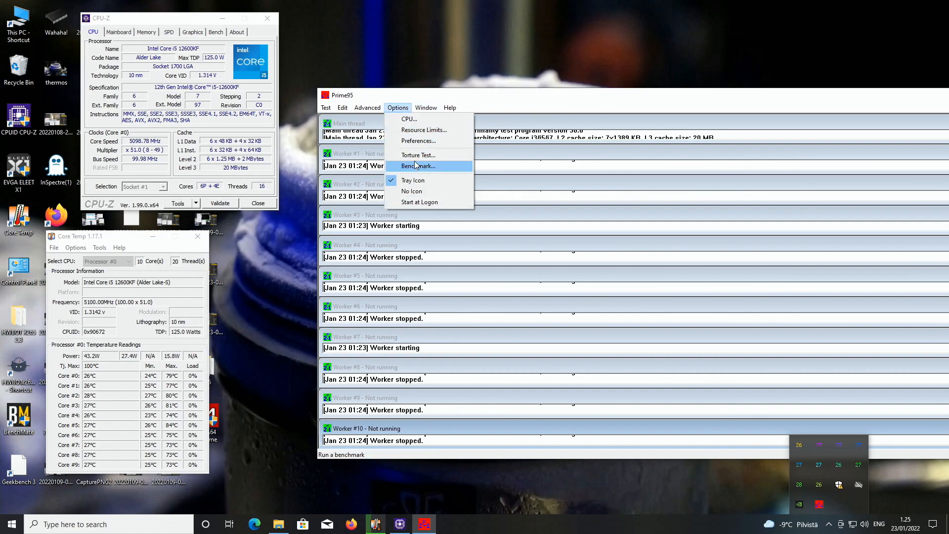
left_click(417, 155)
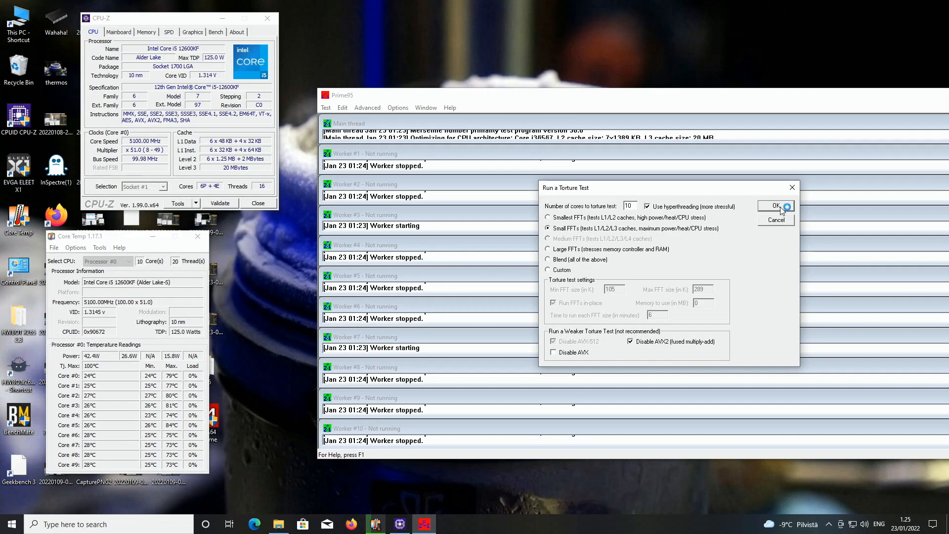
left_click(776, 206)
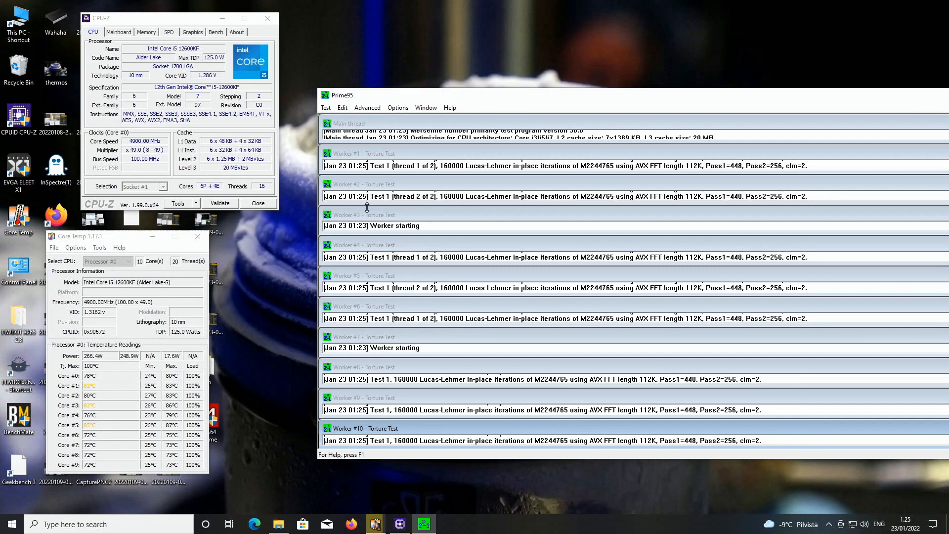
left_click(397, 107)
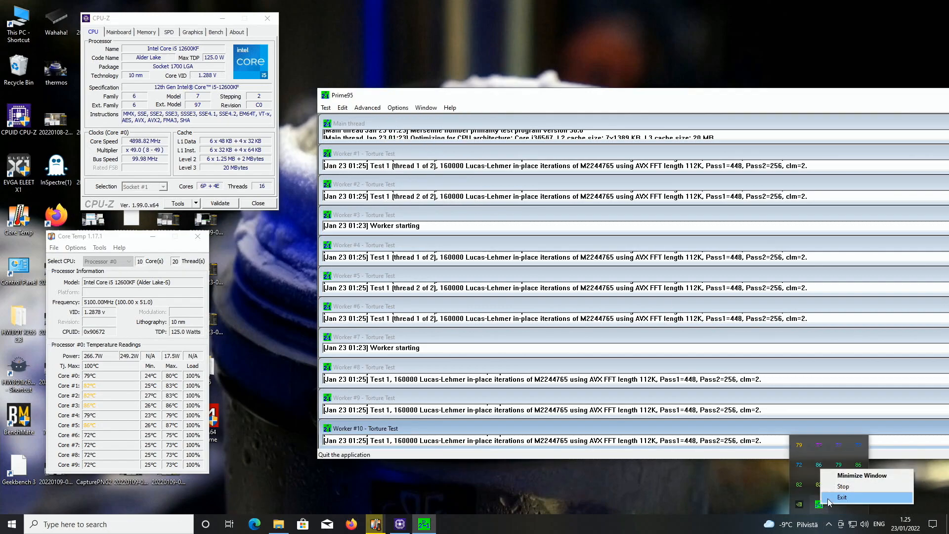
Stop the AVX run and start Small FFTs with AVX2 enabled.
left_click(397, 107)
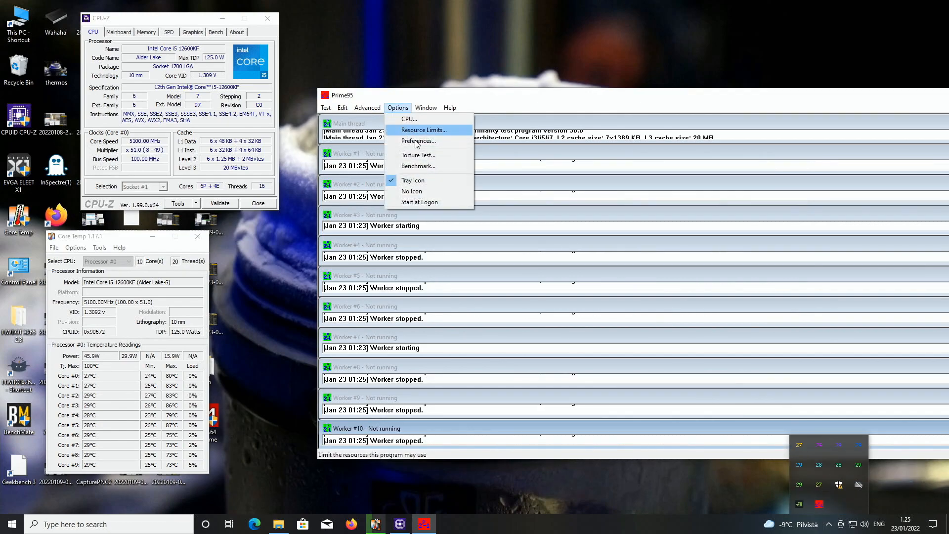
left_click(418, 154)
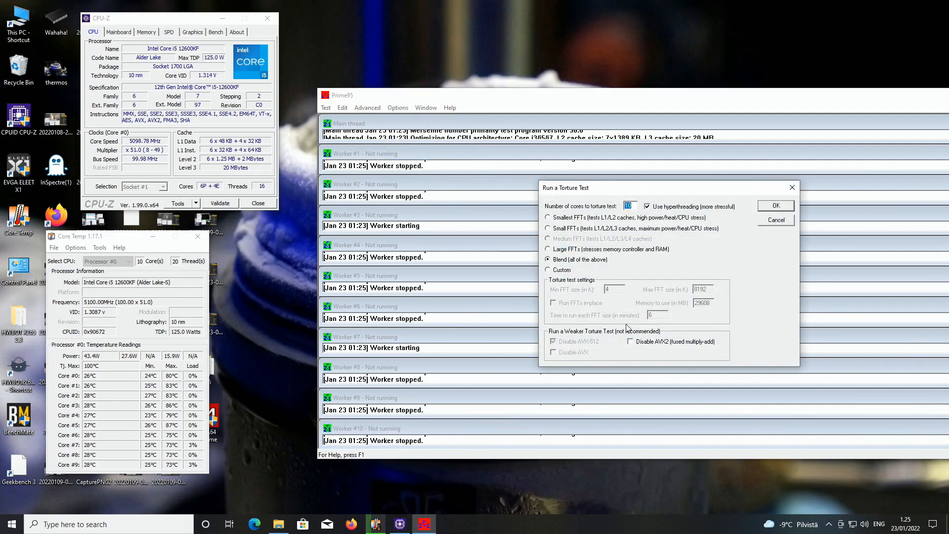
left_click(547, 228)
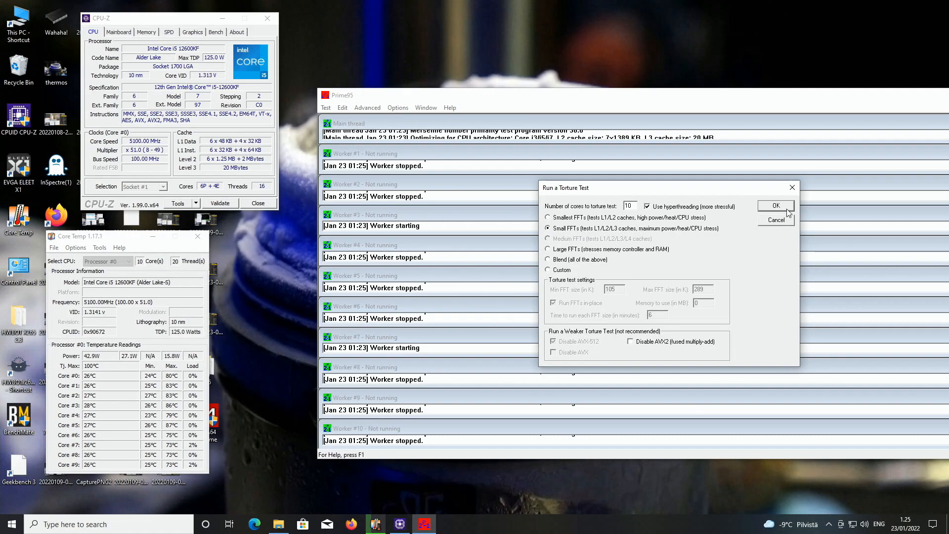
left_click(776, 205)
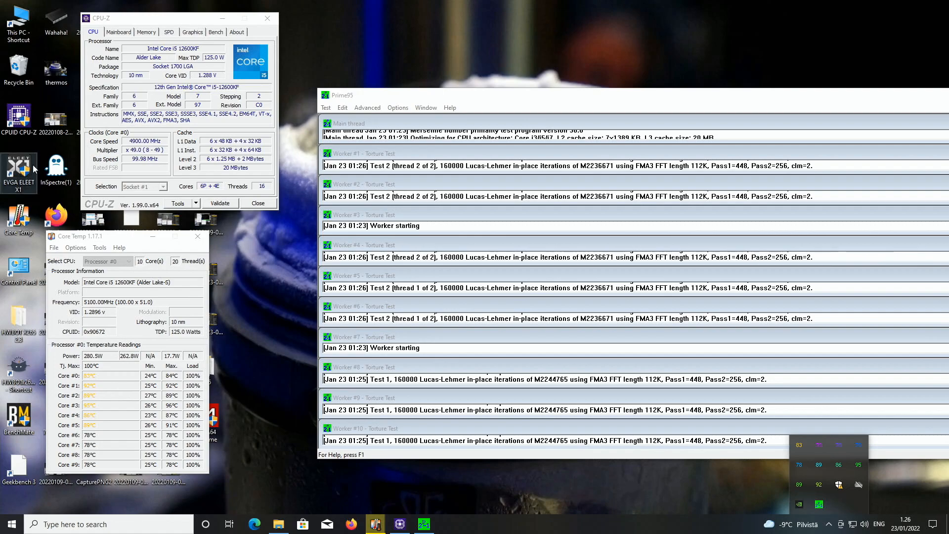
mouse_move(178, 390)
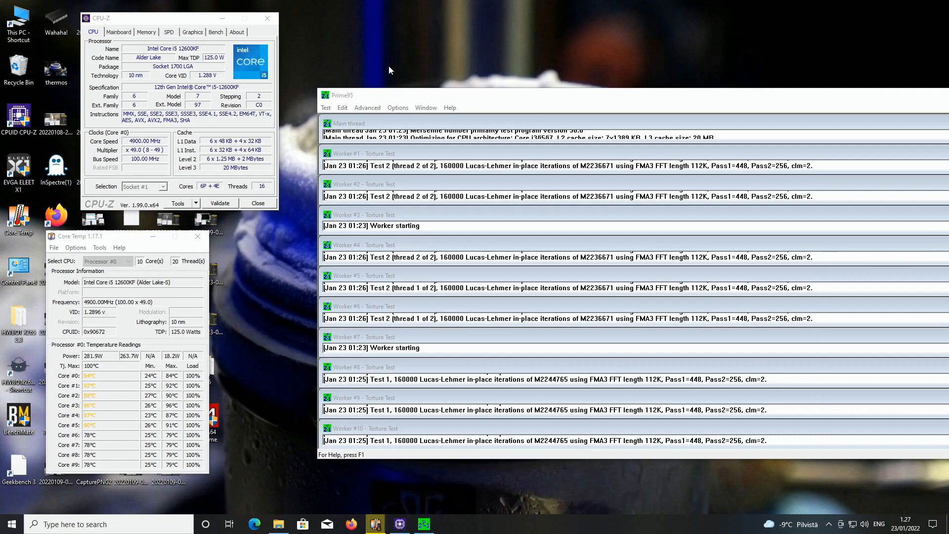
mouse_move(598, 51)
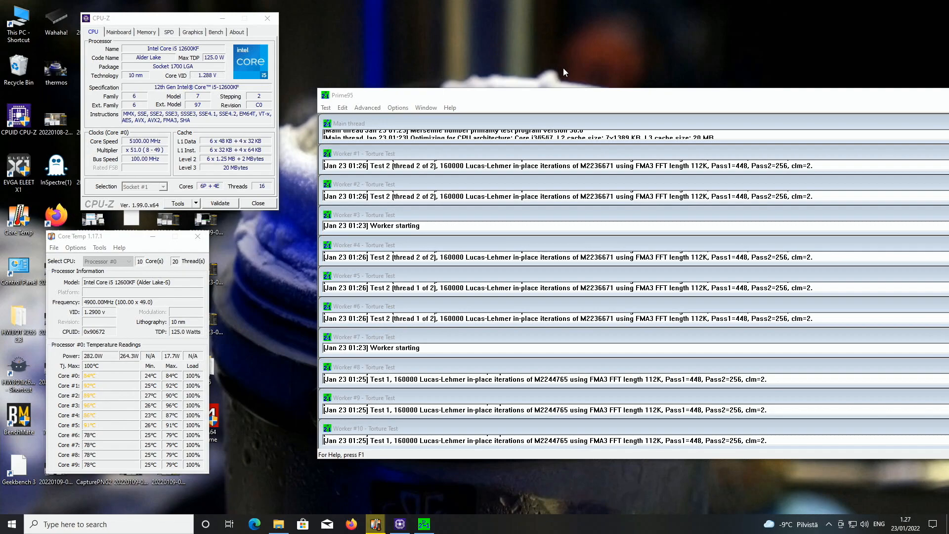
mouse_move(477, 285)
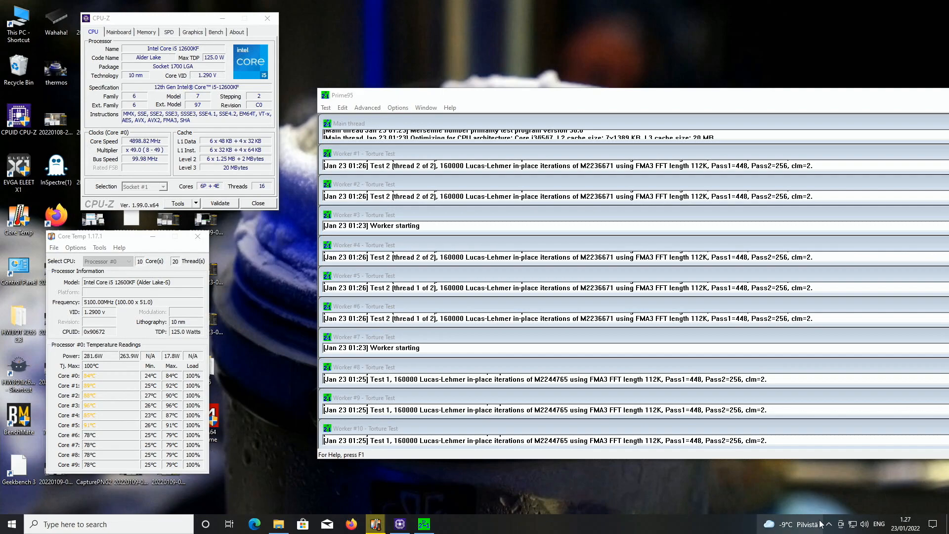
Exit Prime95 from its tray icon menu.
right_click(424, 523)
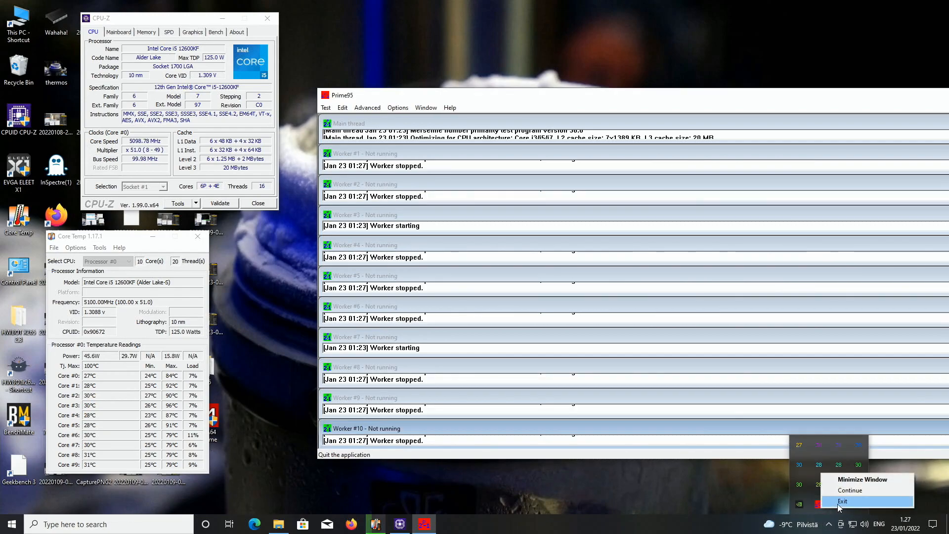
left_click(843, 501)
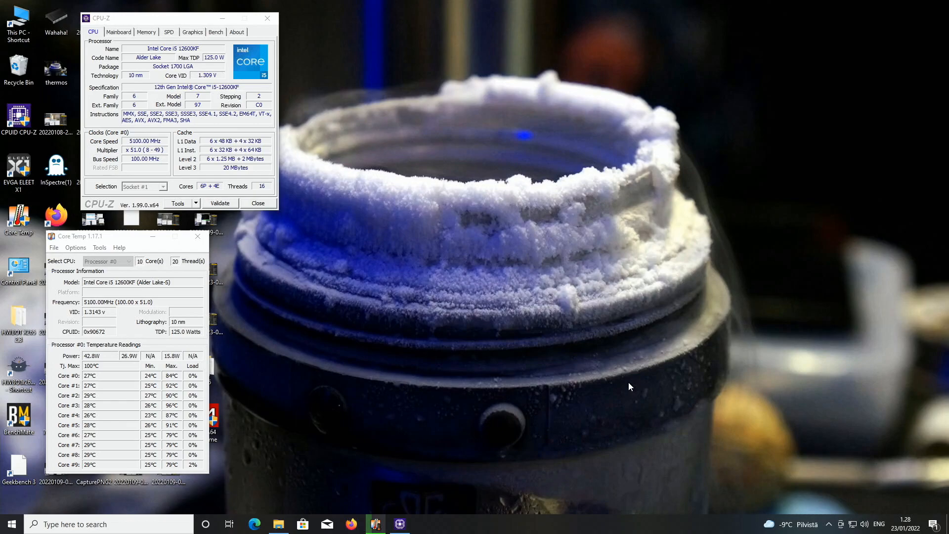
mouse_move(622, 327)
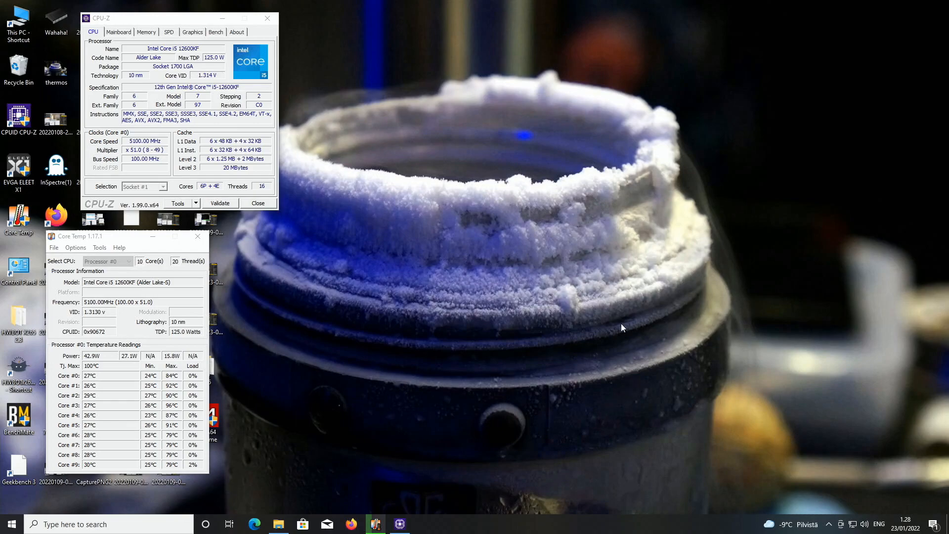
mouse_move(456, 296)
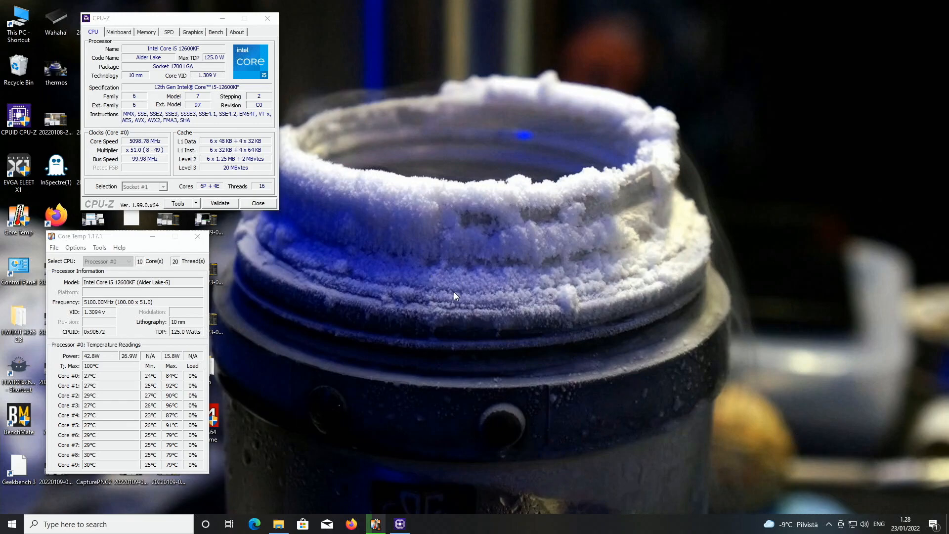
mouse_move(443, 437)
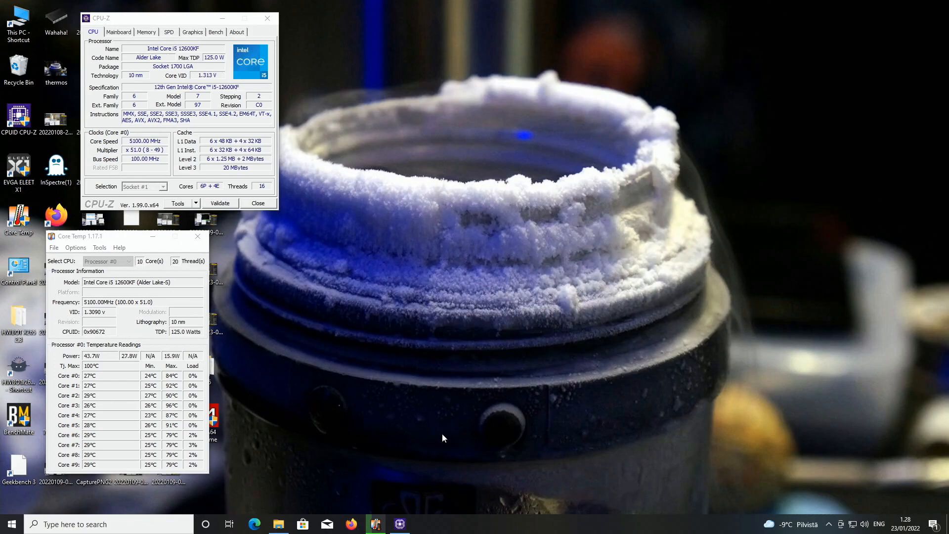
mouse_move(461, 362)
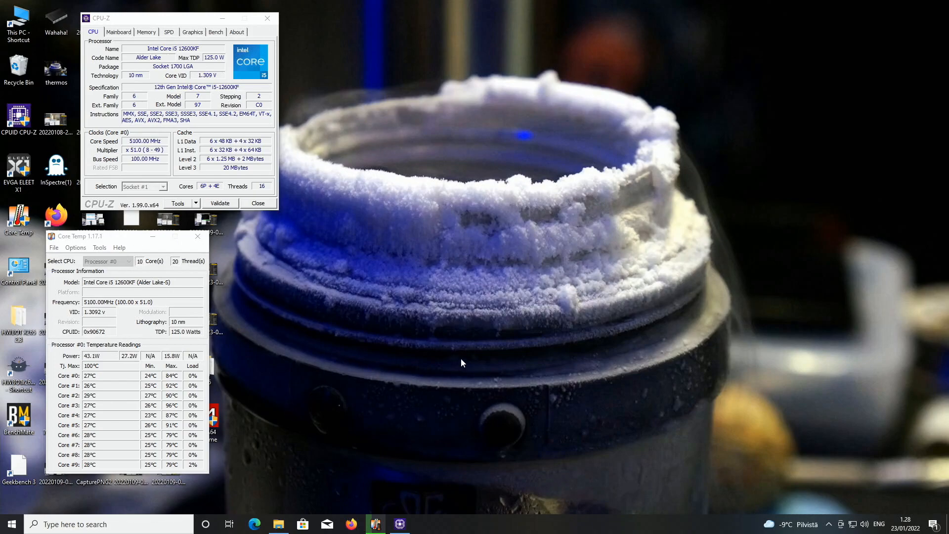
mouse_move(457, 370)
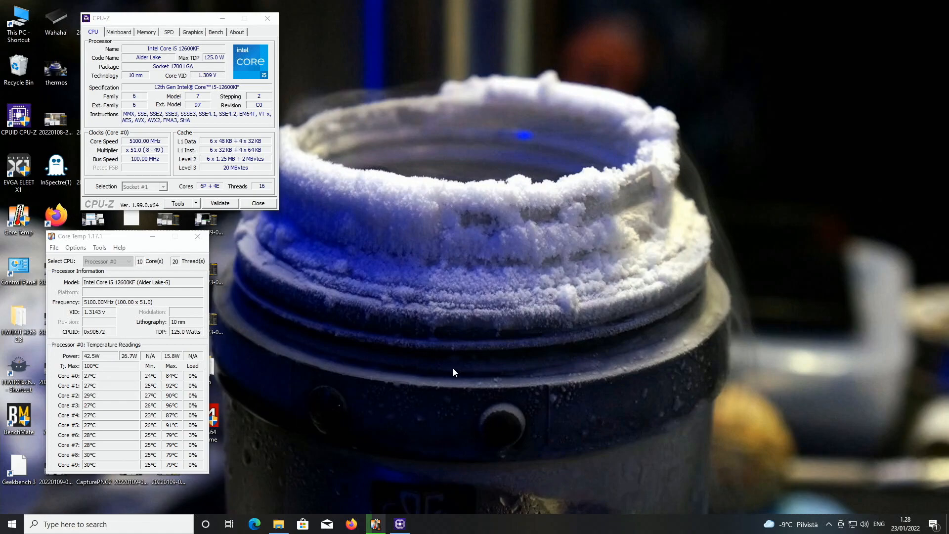
mouse_move(518, 367)
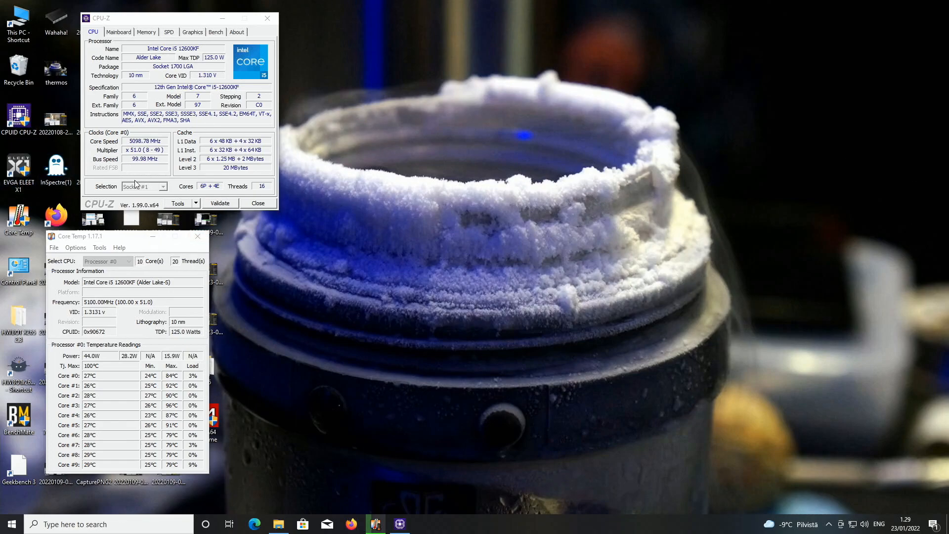
mouse_move(505, 218)
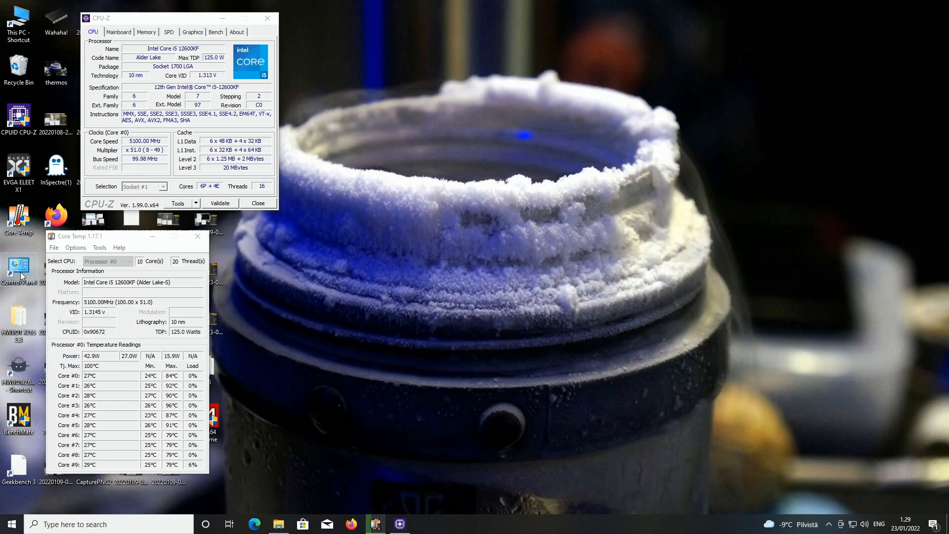
mouse_move(19, 267)
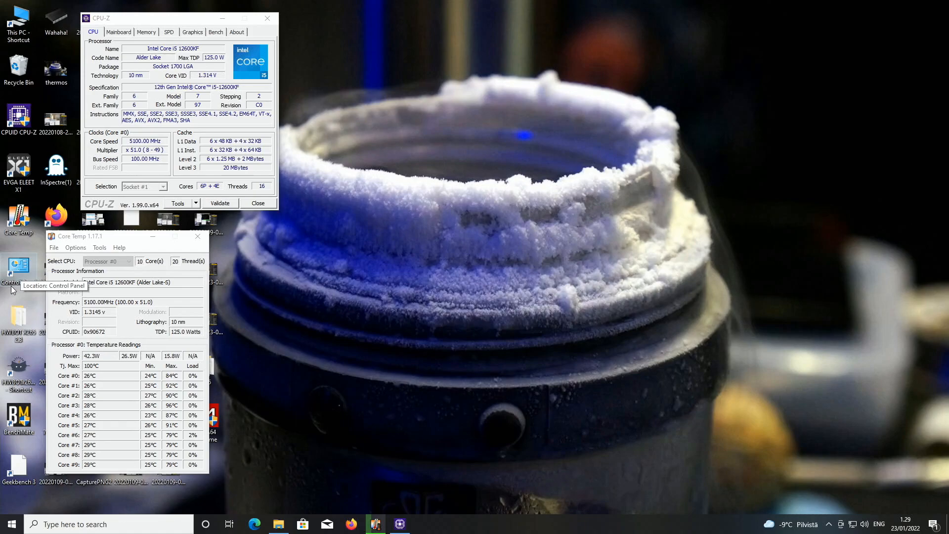
mouse_move(58, 289)
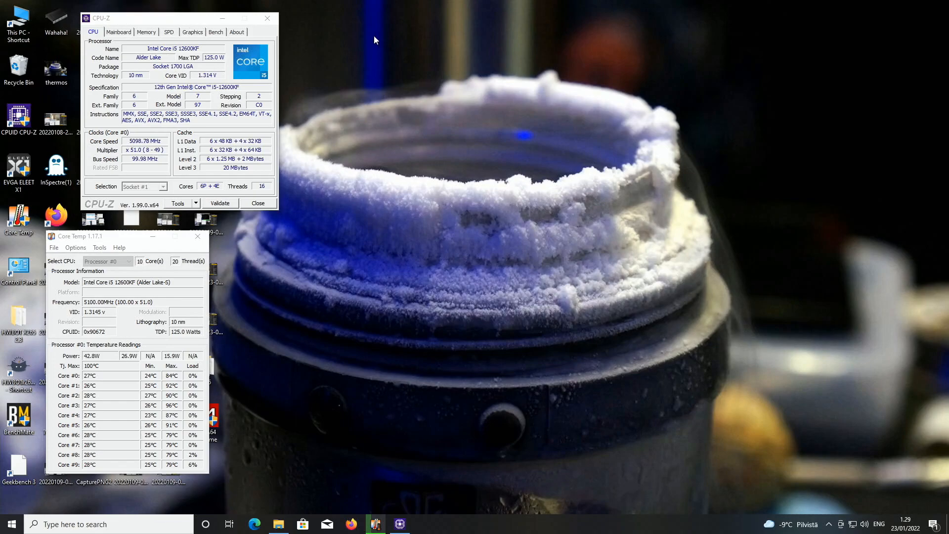
mouse_move(676, 440)
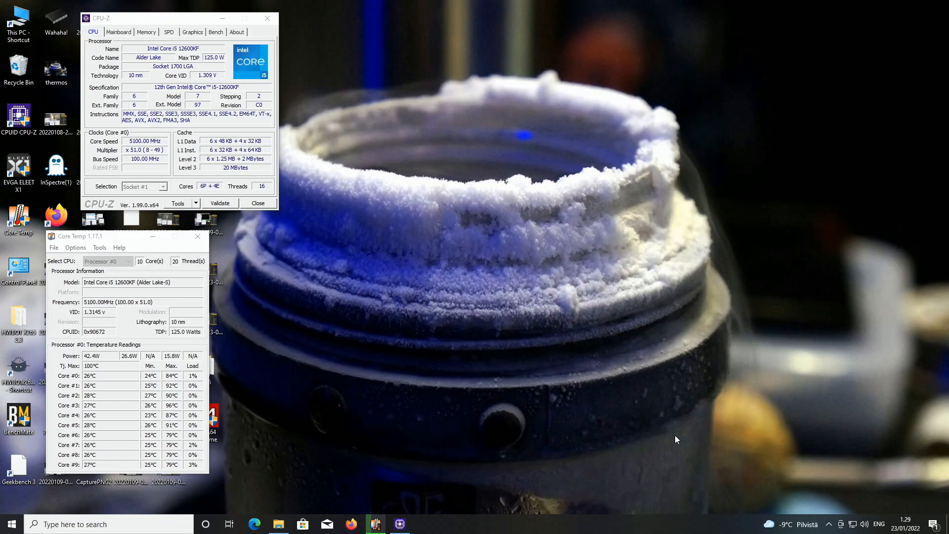